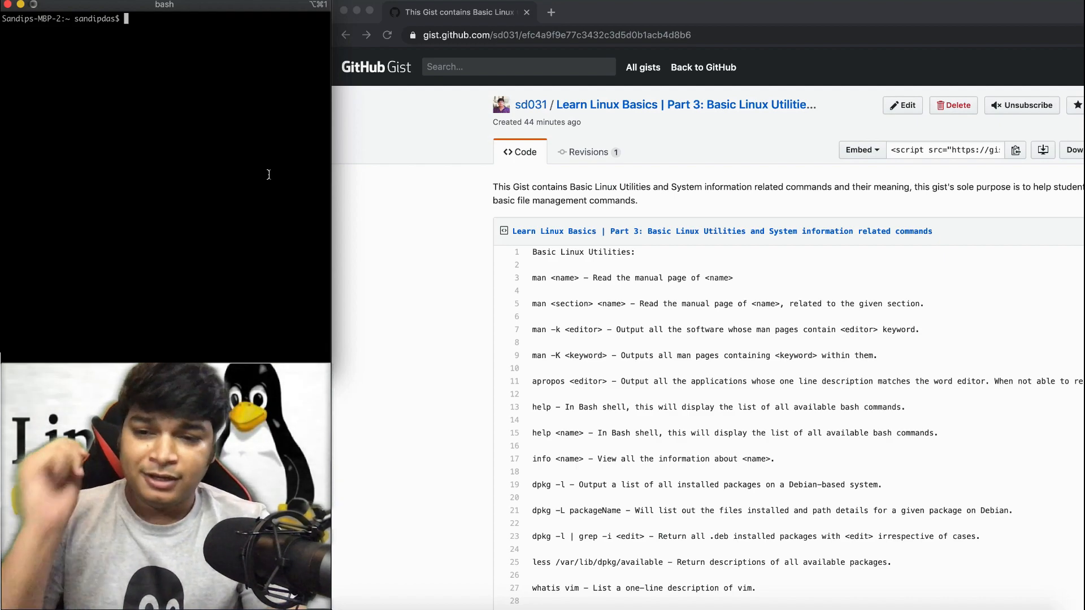
# Step: Launch an interactive ubuntu:16.04 container with docker run -it and reach its root shell
pyautogui.write('docker')
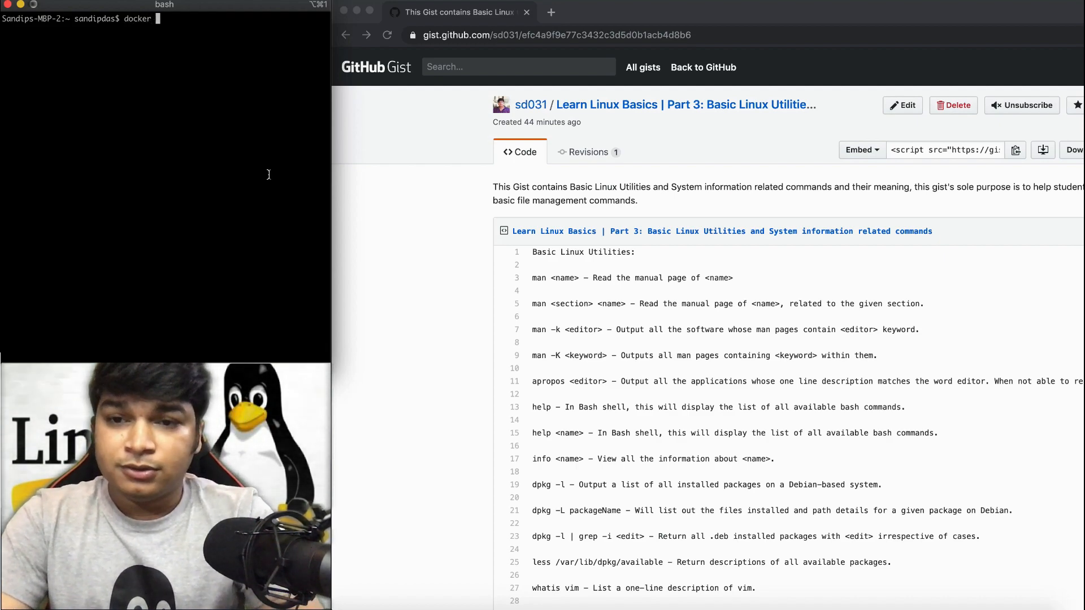
pyautogui.write('run -it ubuntu')
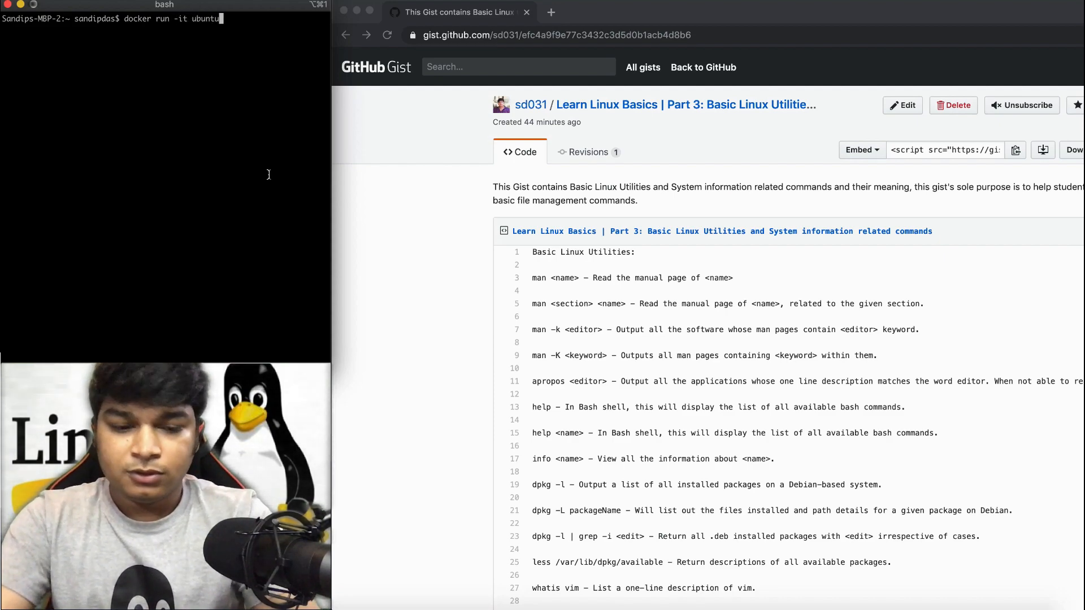
pyautogui.write('16.04')
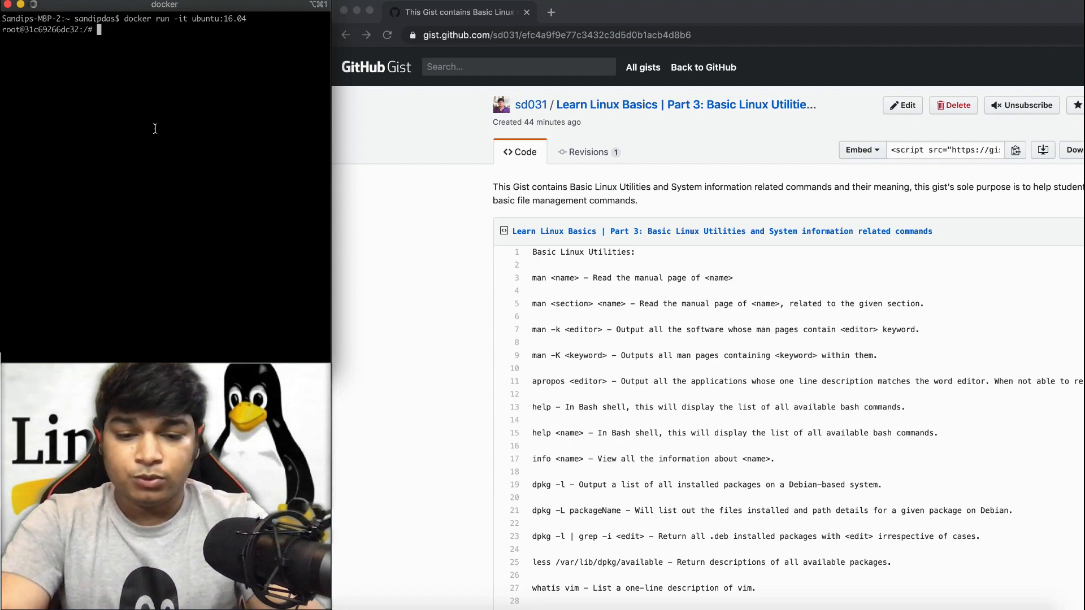
# Step: Refresh the container's package lists with apt-get update
pyautogui.write('apt-')
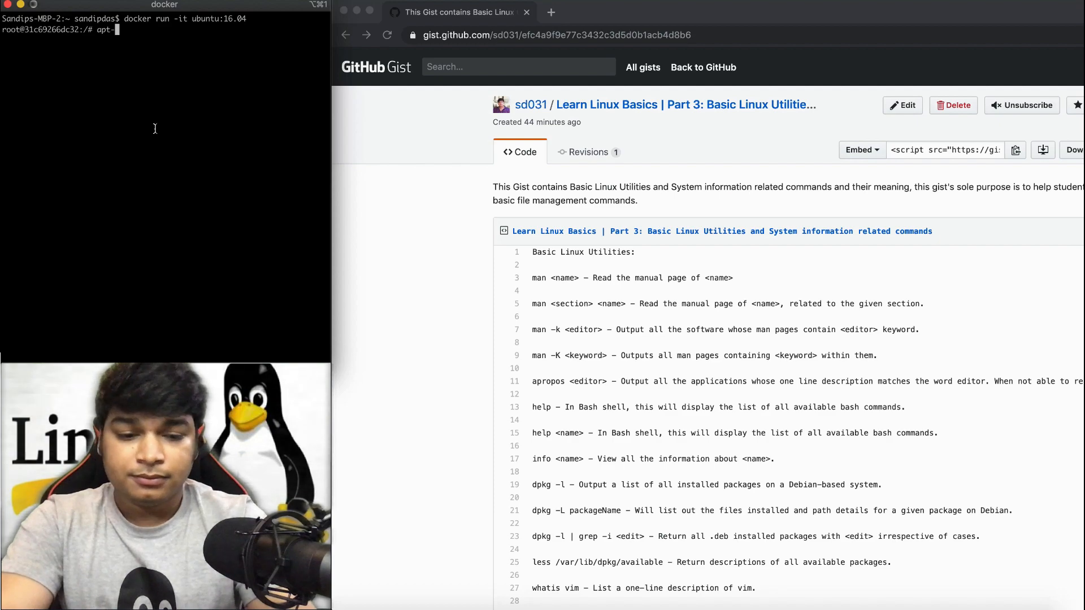
pyautogui.write('get')
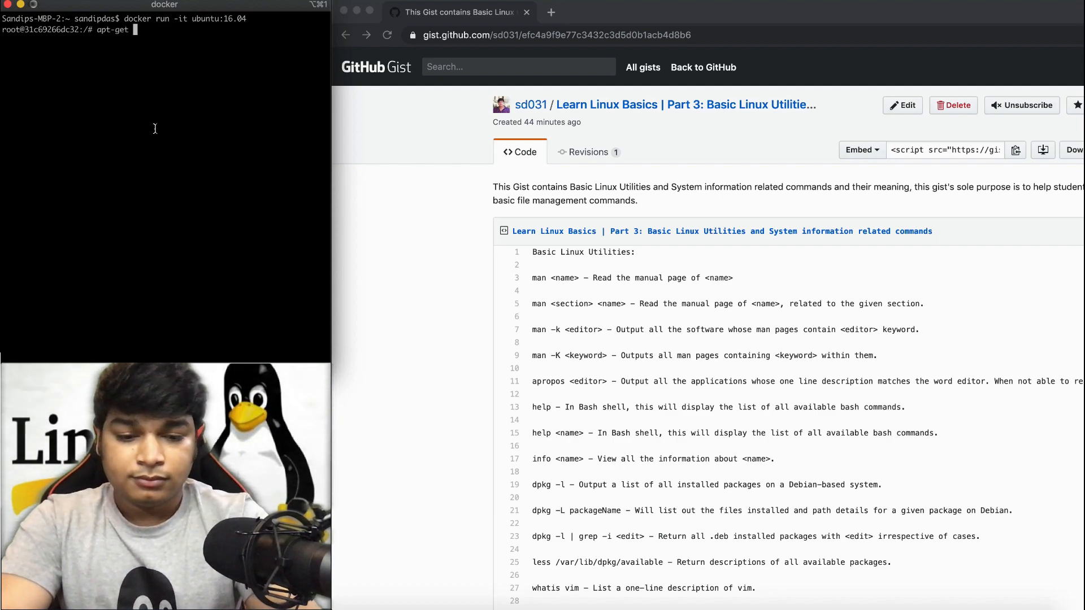
pyautogui.write('u')
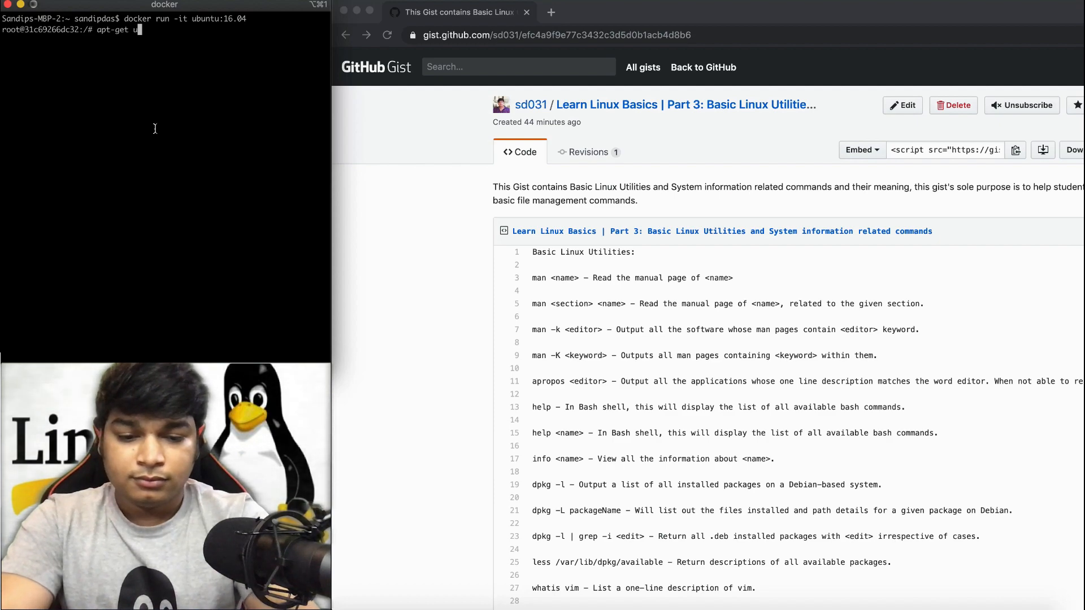
pyautogui.write('pdate list')
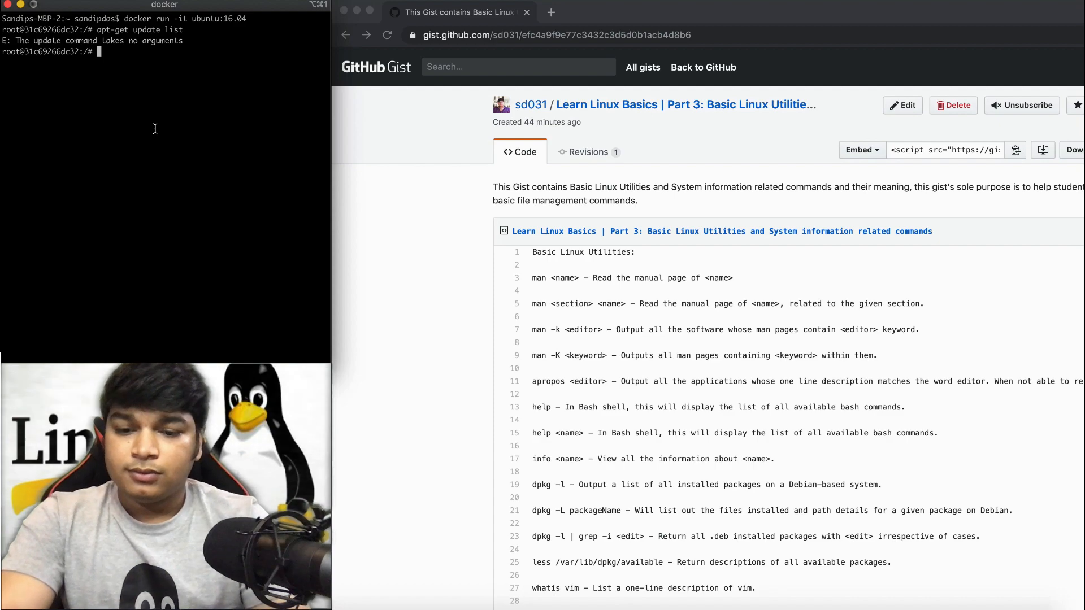
pyautogui.write('apt')
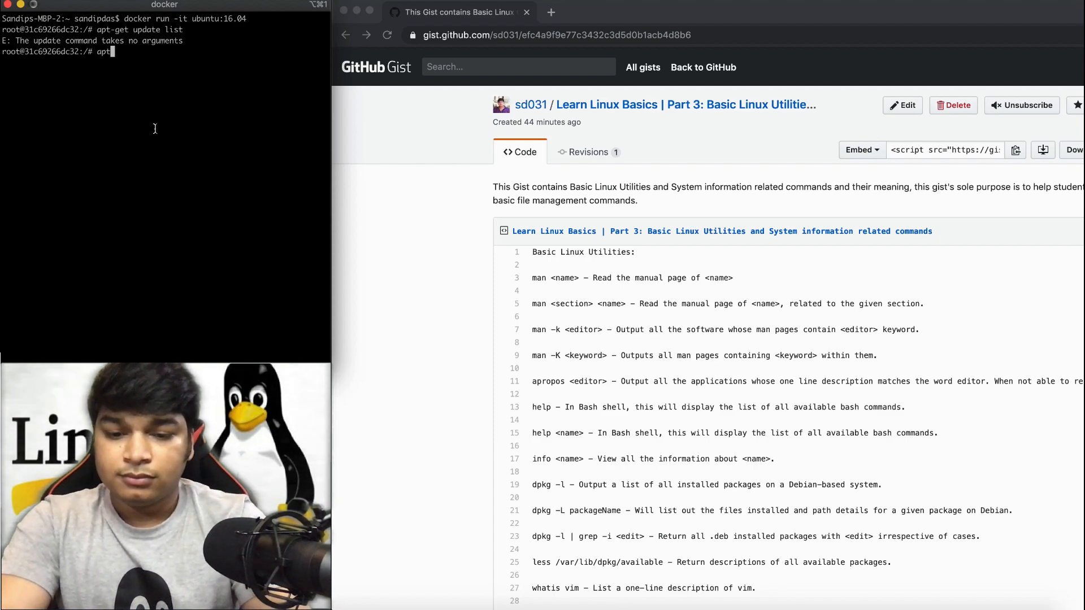
pyautogui.write('get')
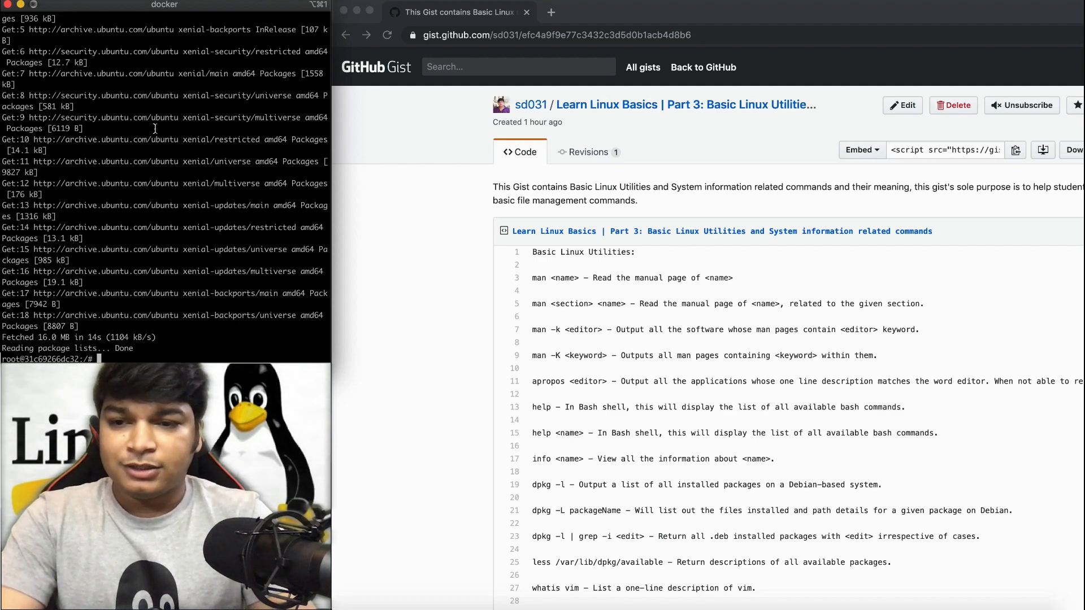
# Step: Install the man package with apt-get, confirming with y, and run man to test it
pyautogui.write('apt-get install man')
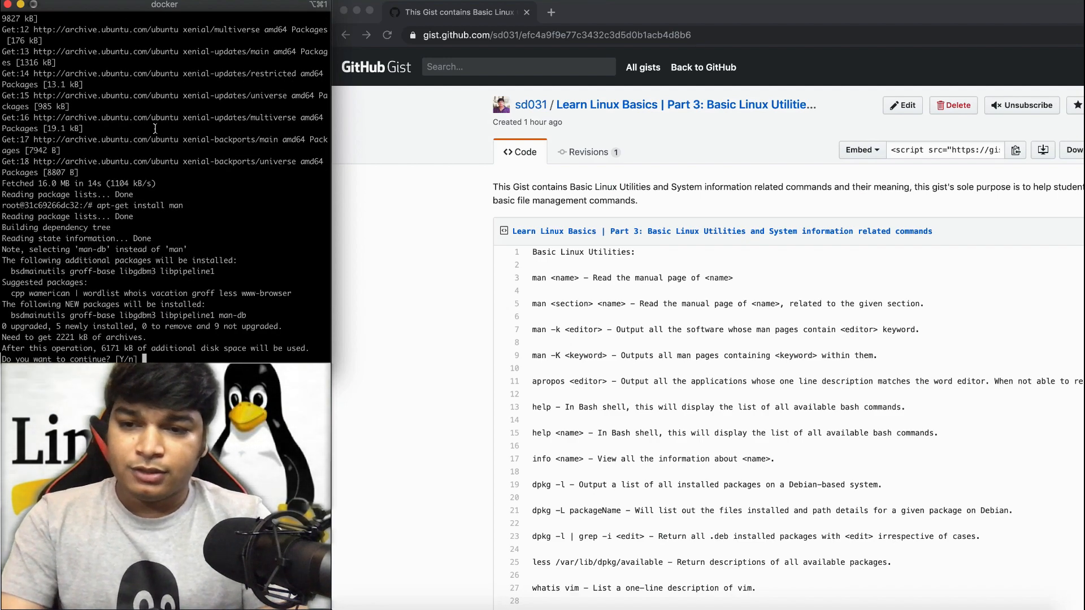
pyautogui.write('y')
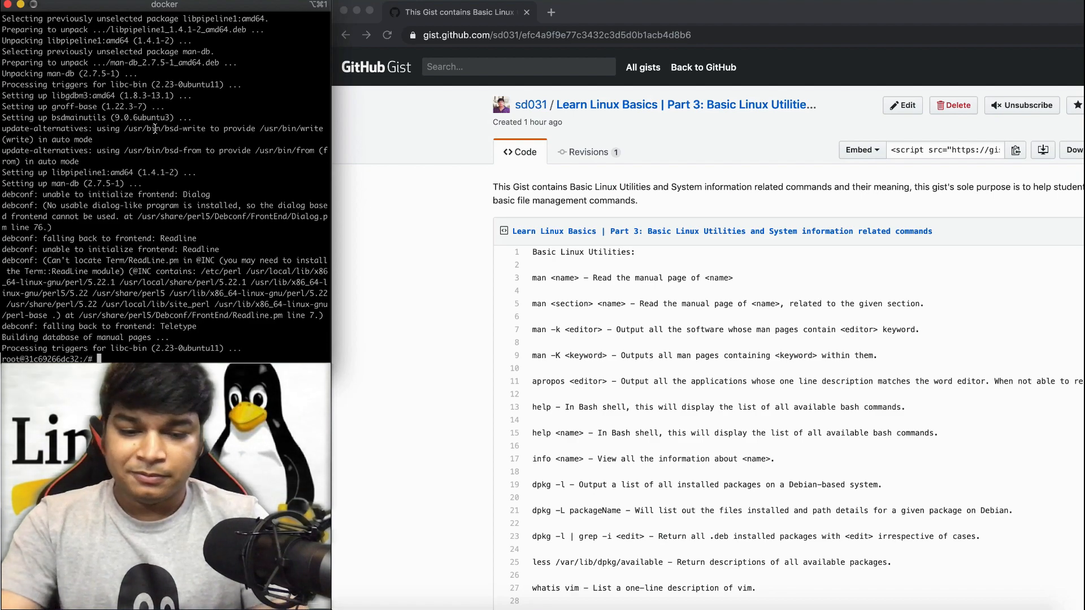
pyautogui.write('man')
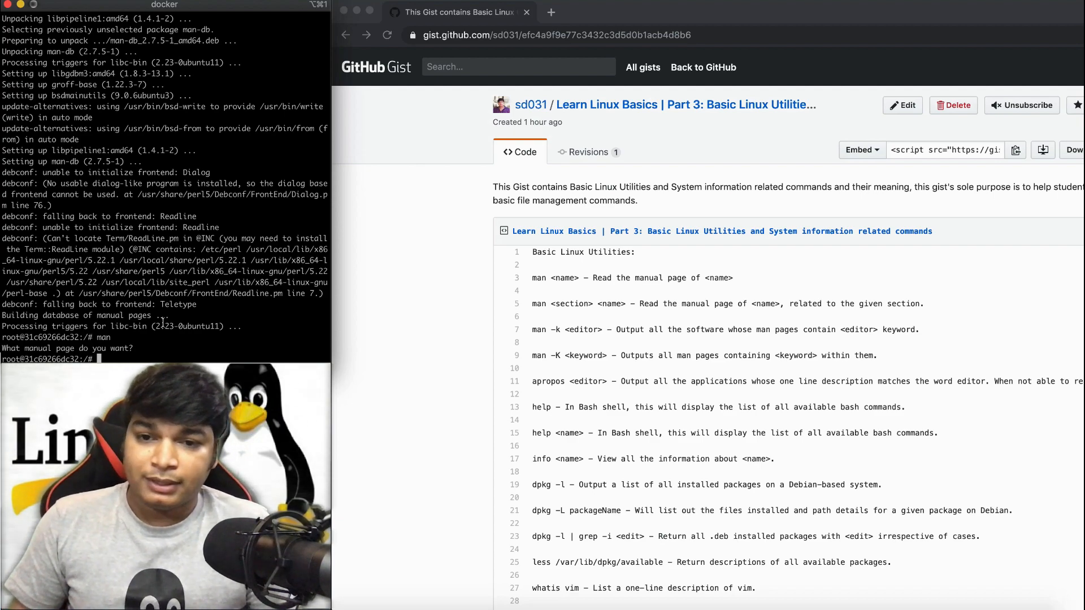
# Step: Read the ls manual page, clear the screen and list bash builtins with help
pyautogui.write('man')
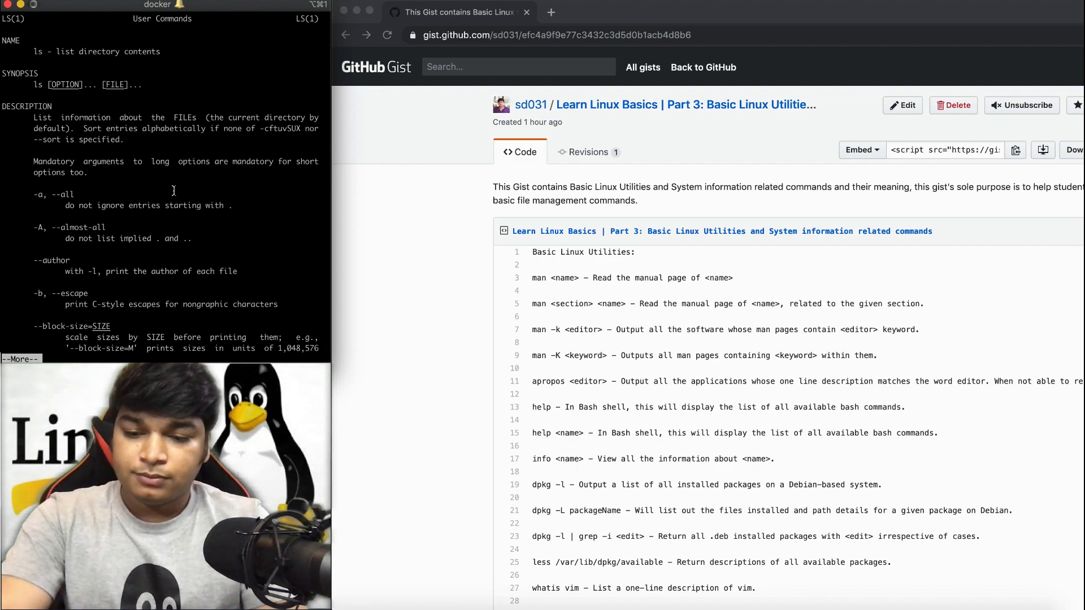
pyautogui.write('clear')
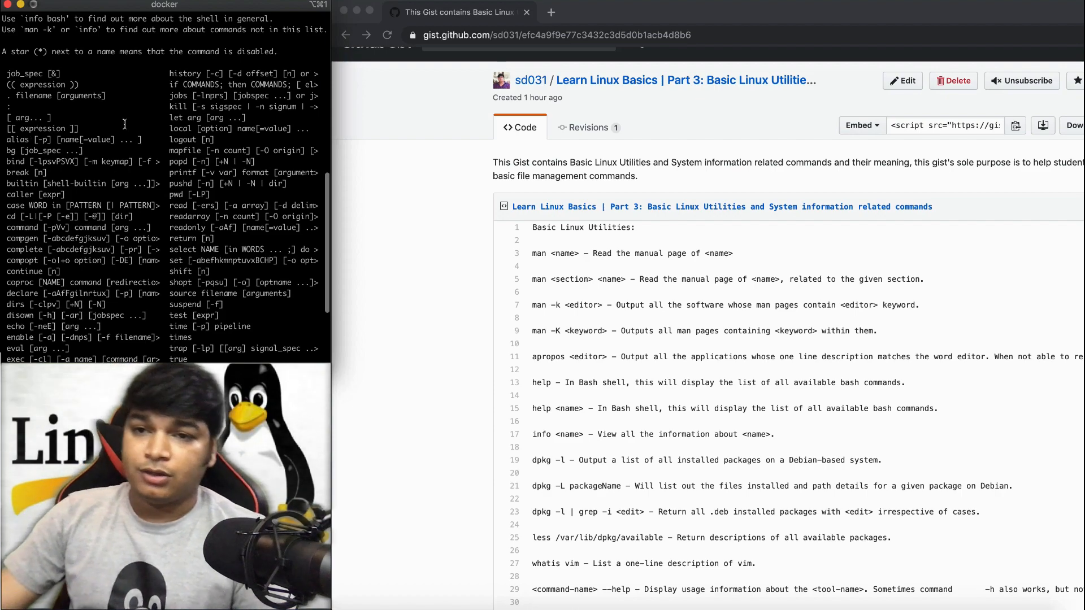
pyautogui.scroll(-3)
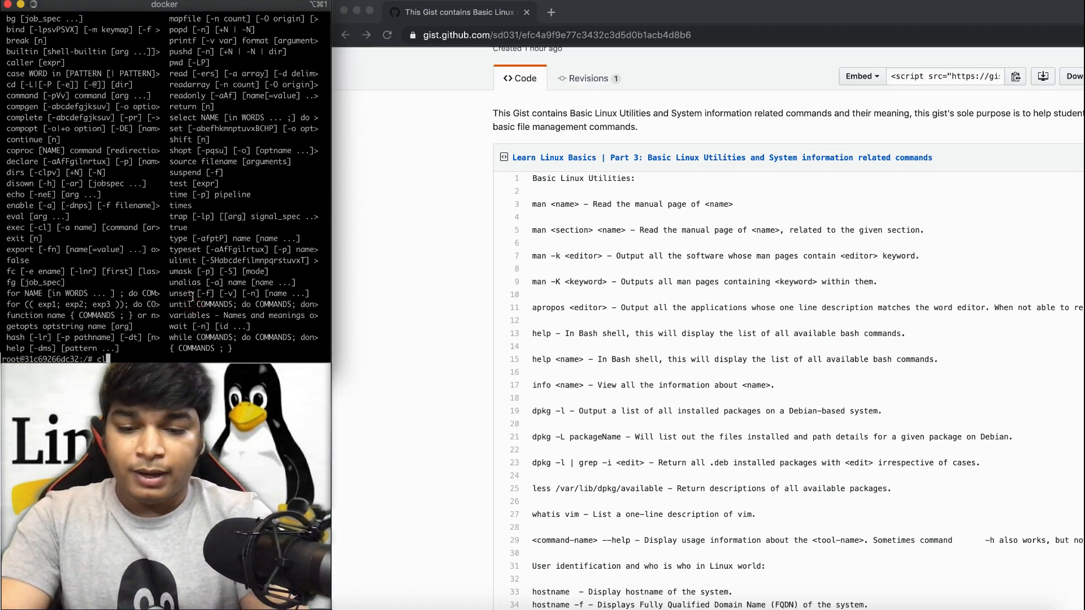
# Step: Install the info package with apt-get after info is reported not found
pyautogui.write('info')
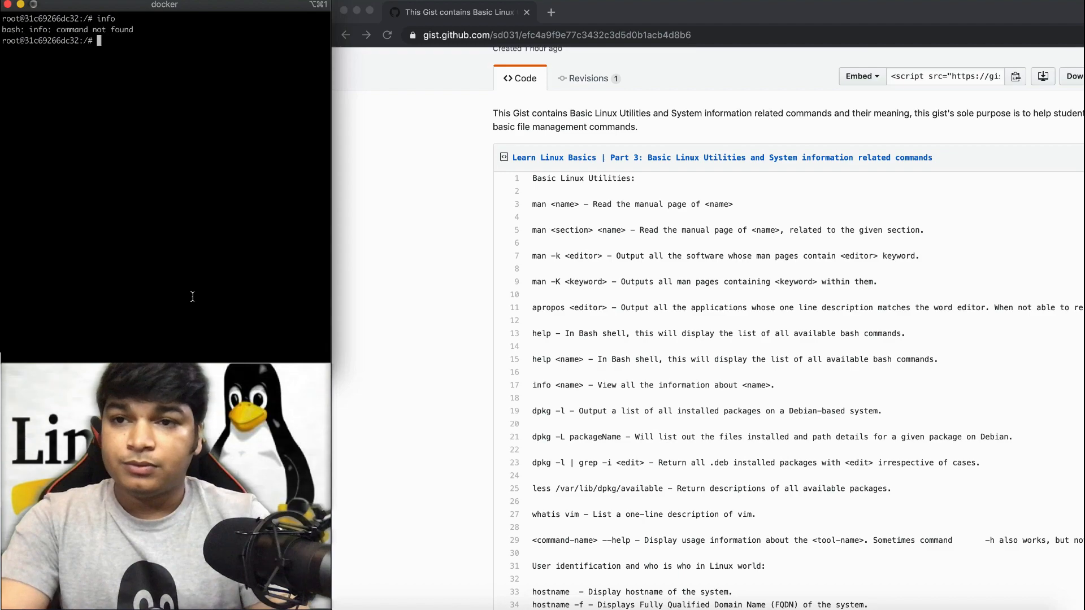
pyautogui.write('apt-get insta')
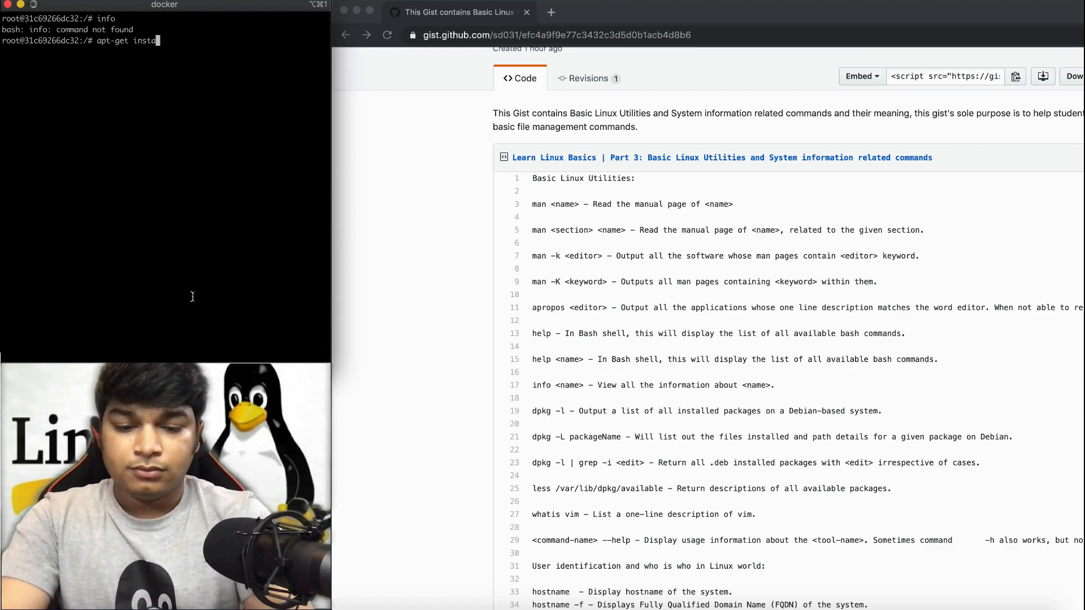
pyautogui.write('ll info')
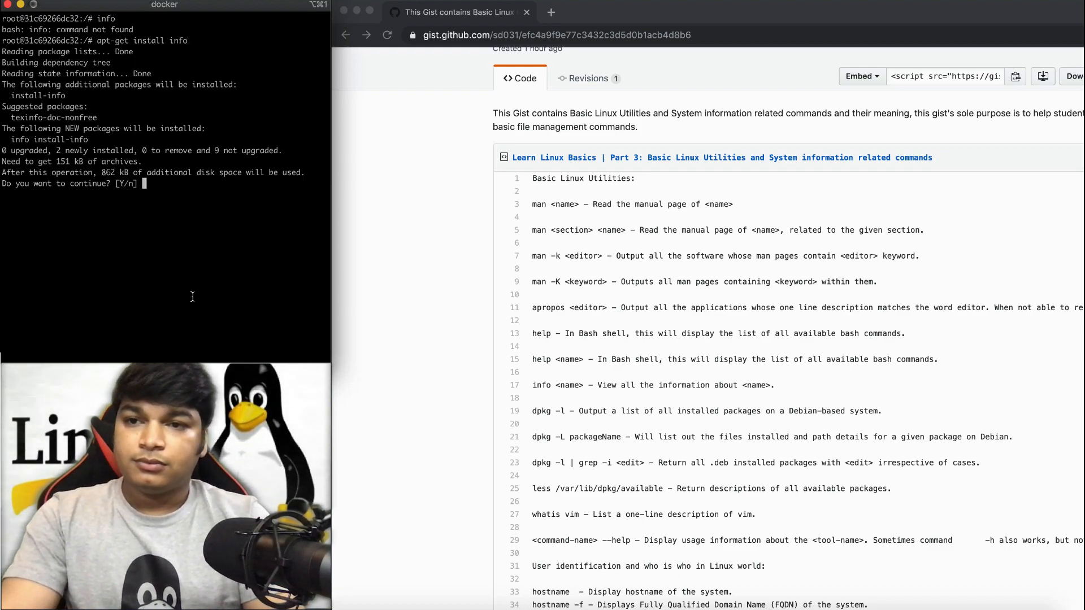
pyautogui.write('y')
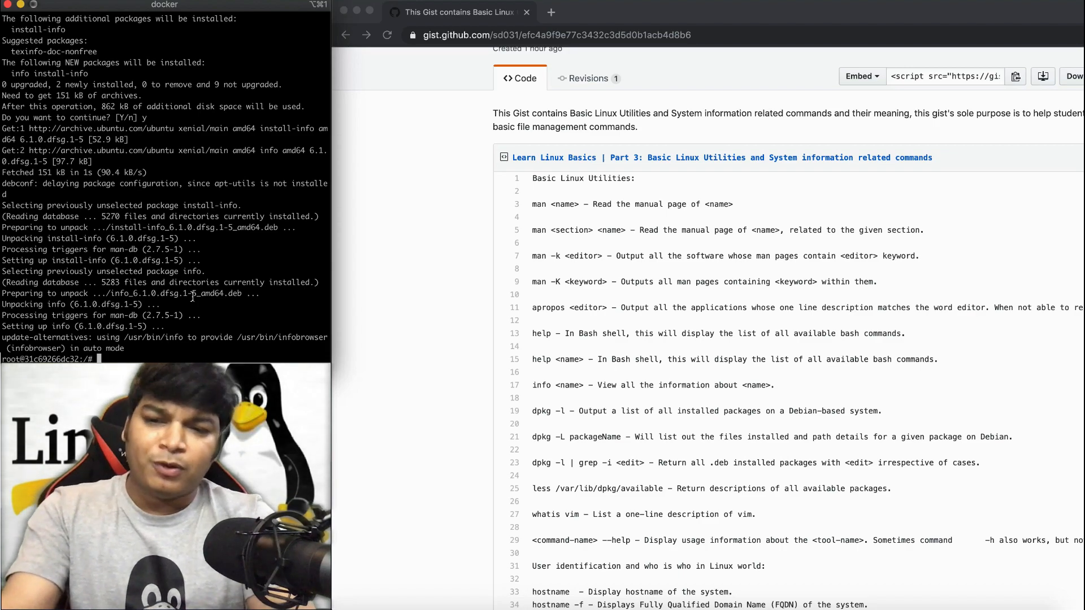
# Step: Look up the info documentation for ls
pyautogui.write('info ls')
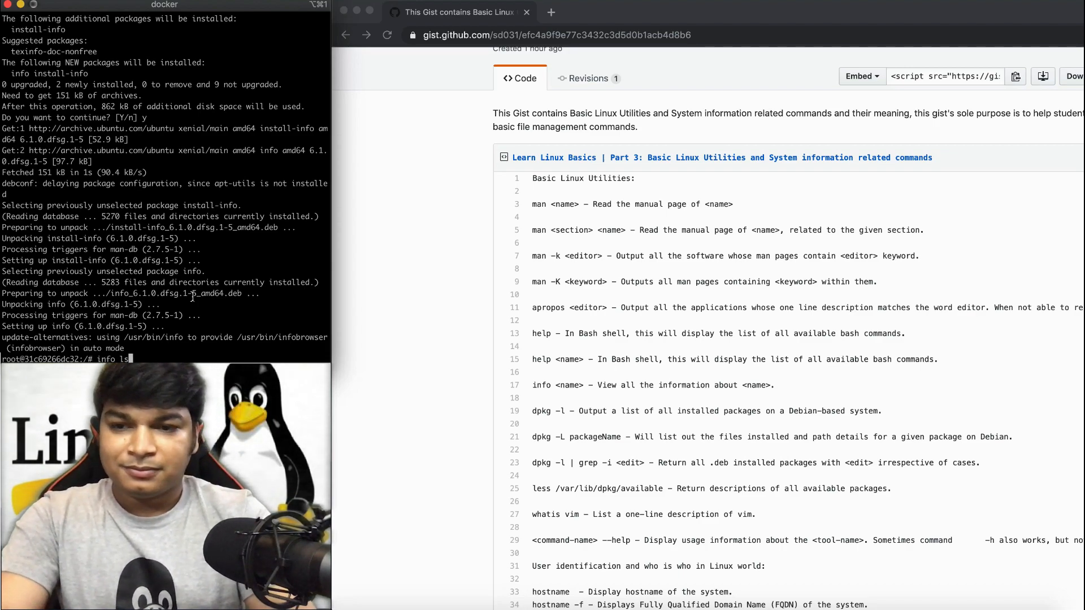
pyautogui.press('Return')
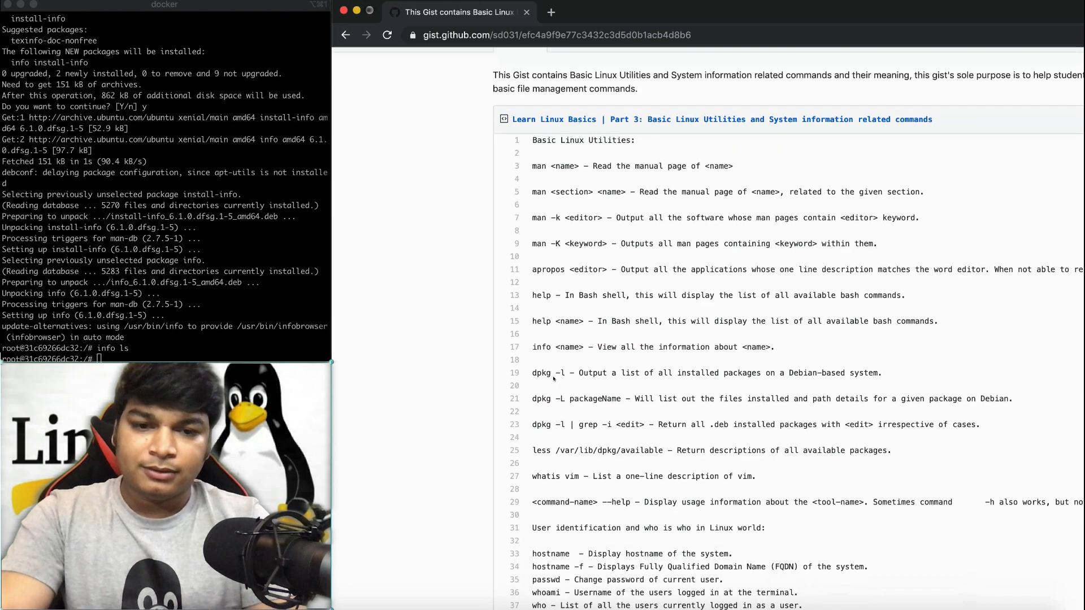
# Step: Install the less pager with apt-get, copying the command from the Gist
pyautogui.scroll(-3)
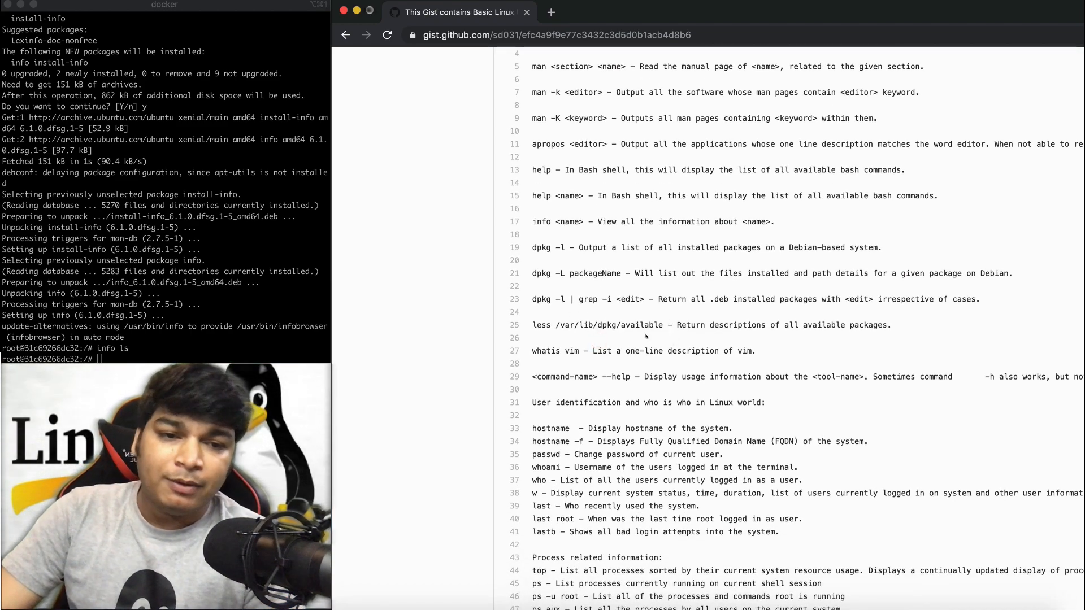
pyautogui.click(642, 340)
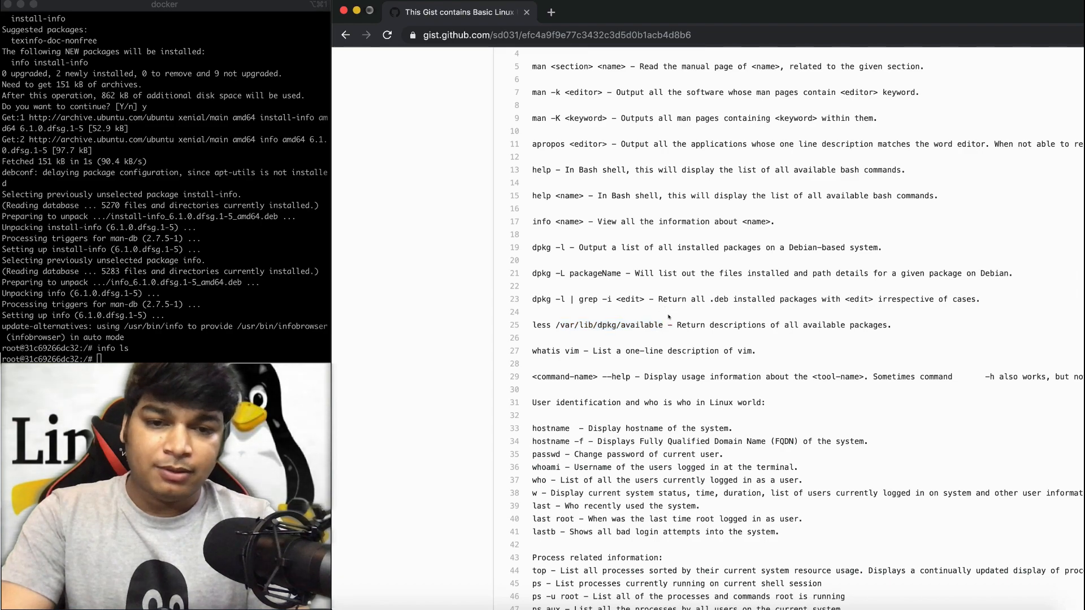
pyautogui.moveTo(533, 247); pyautogui.dragTo(943, 298)
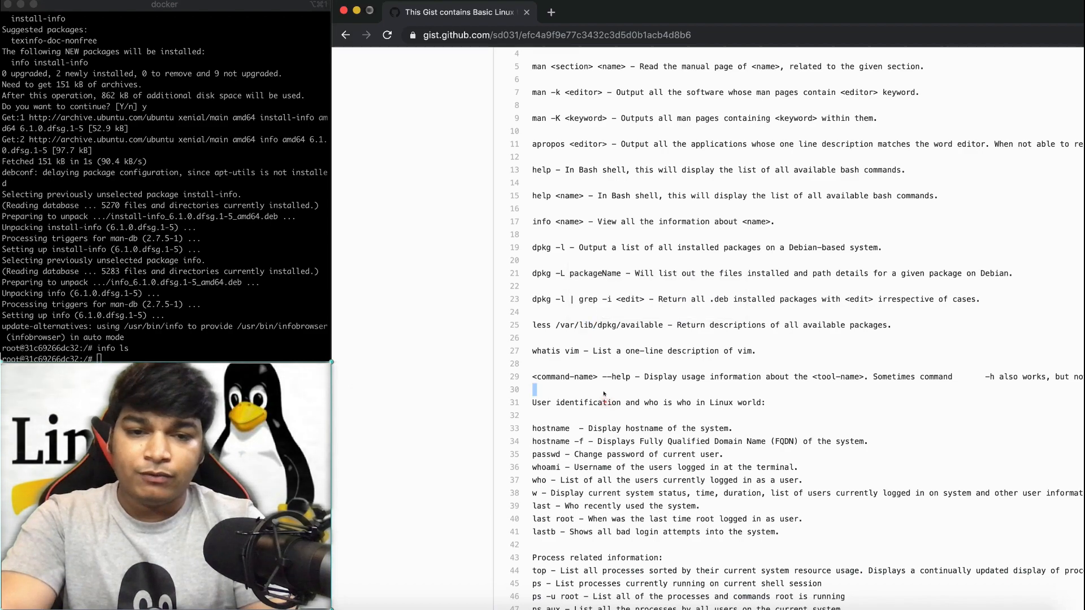
pyautogui.write('less')
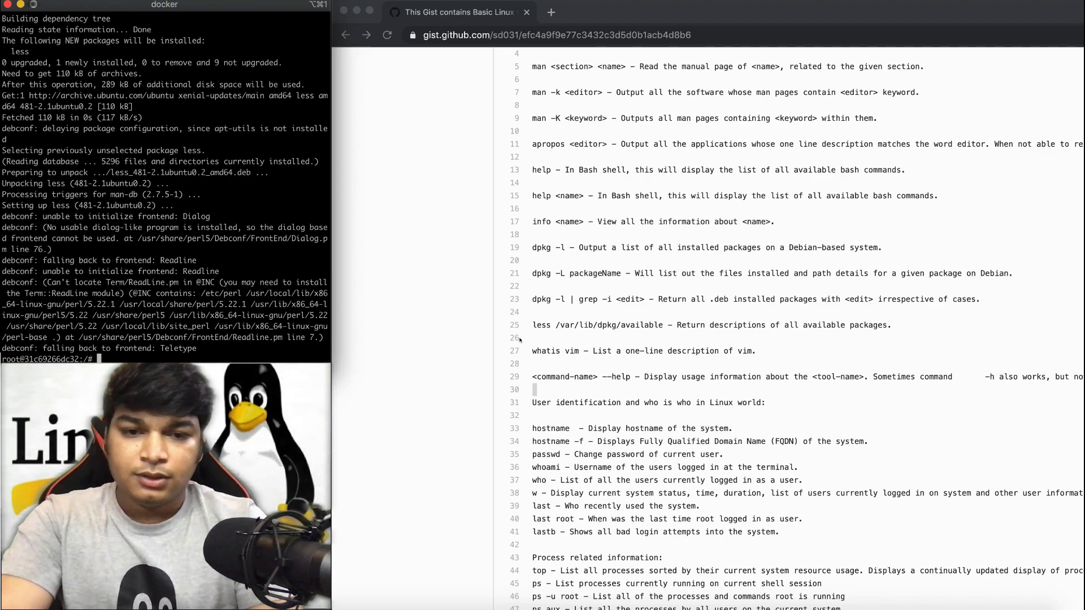
# Step: Page through /var/lib/dpkg/available with less and quit
pyautogui.doubleClick(596, 325)
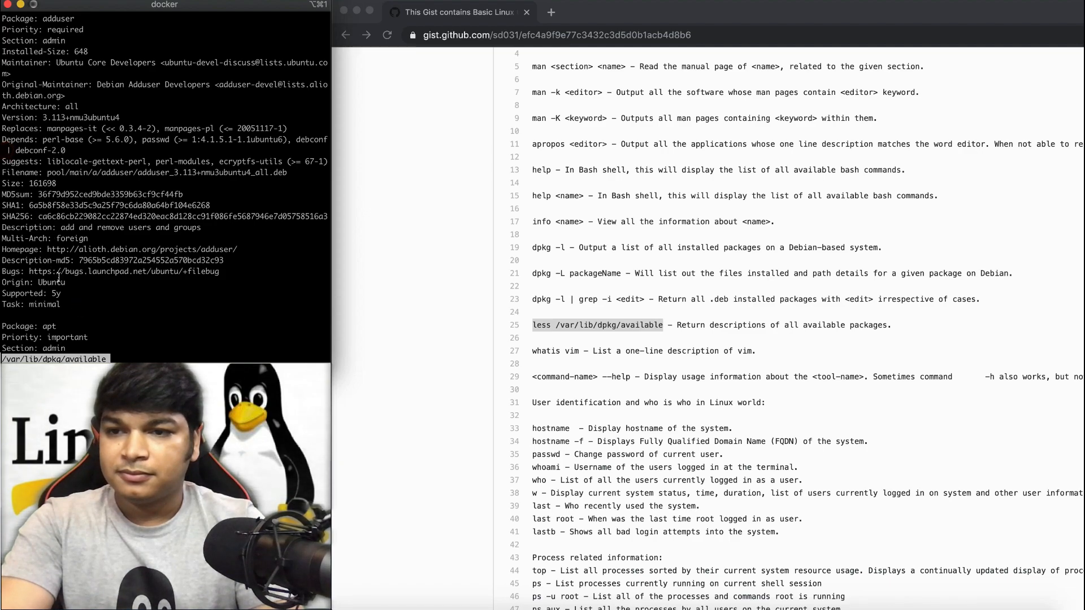
pyautogui.moveTo(5, 162); pyautogui.dragTo(75, 304)
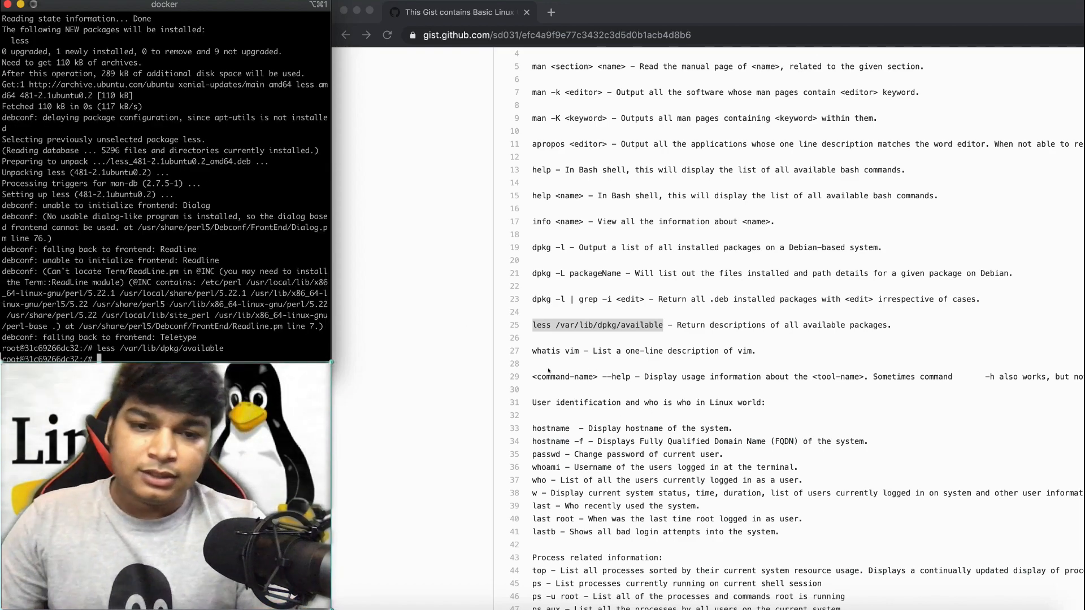
pyautogui.doubleClick(545, 350)
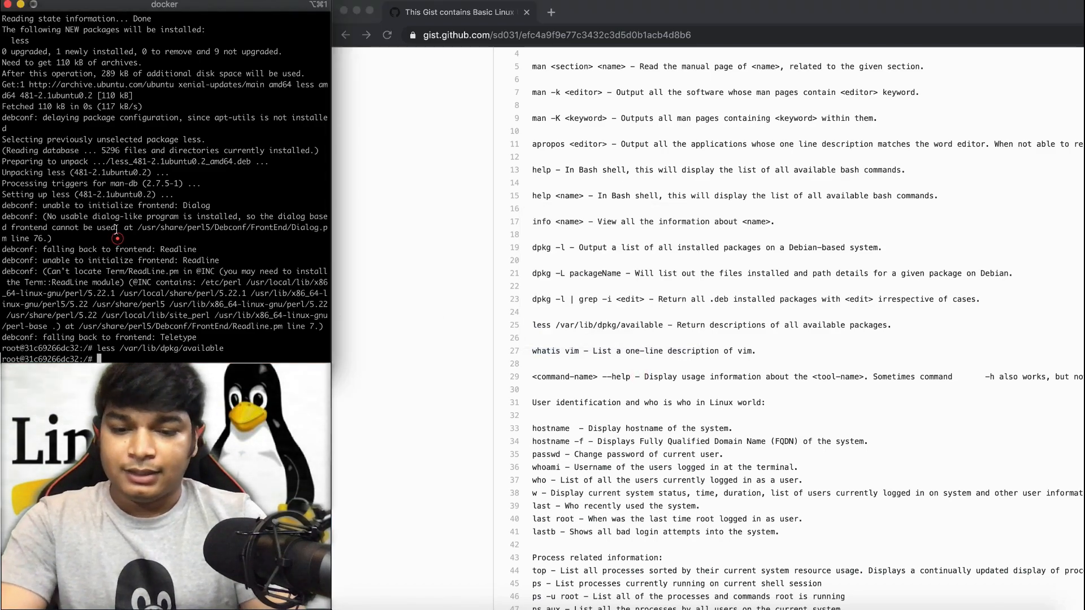
# Step: Print one-line whatis descriptions for ls and man
pyautogui.write('whatis ls')
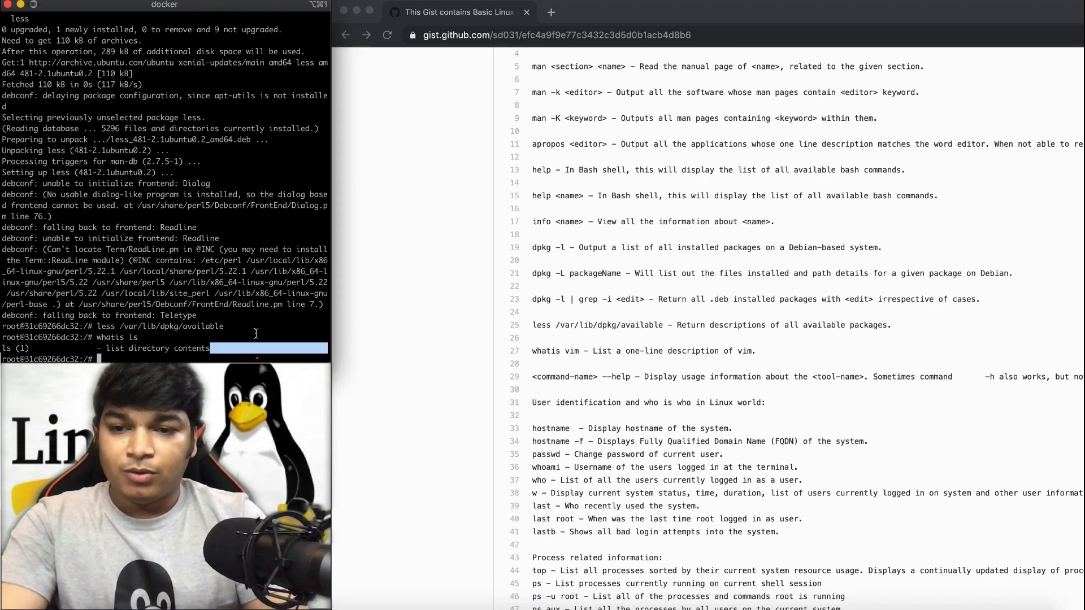
pyautogui.write('whati')
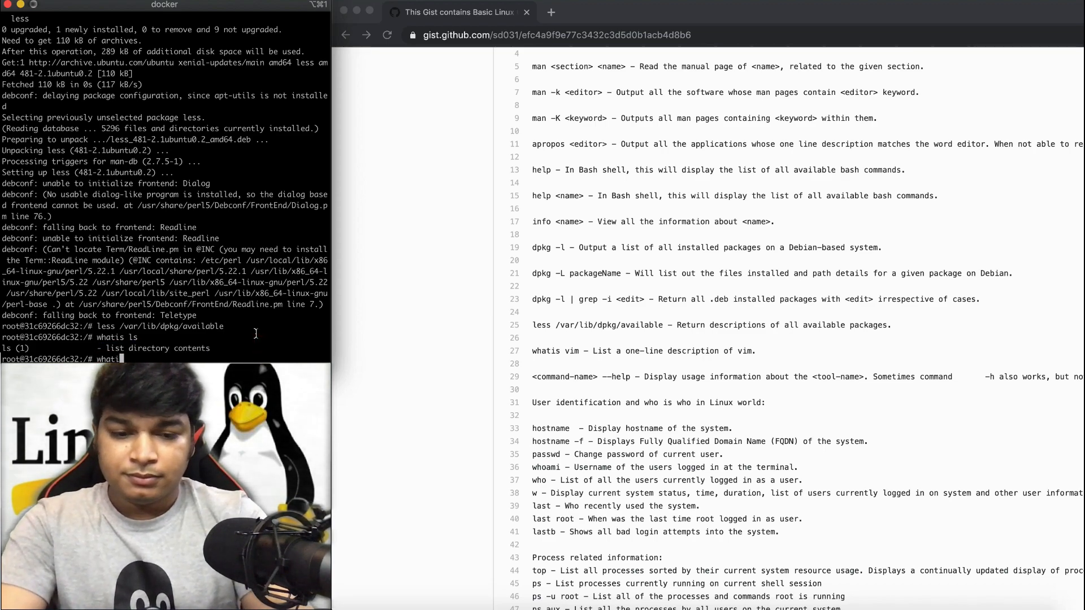
pyautogui.write('whatis man')
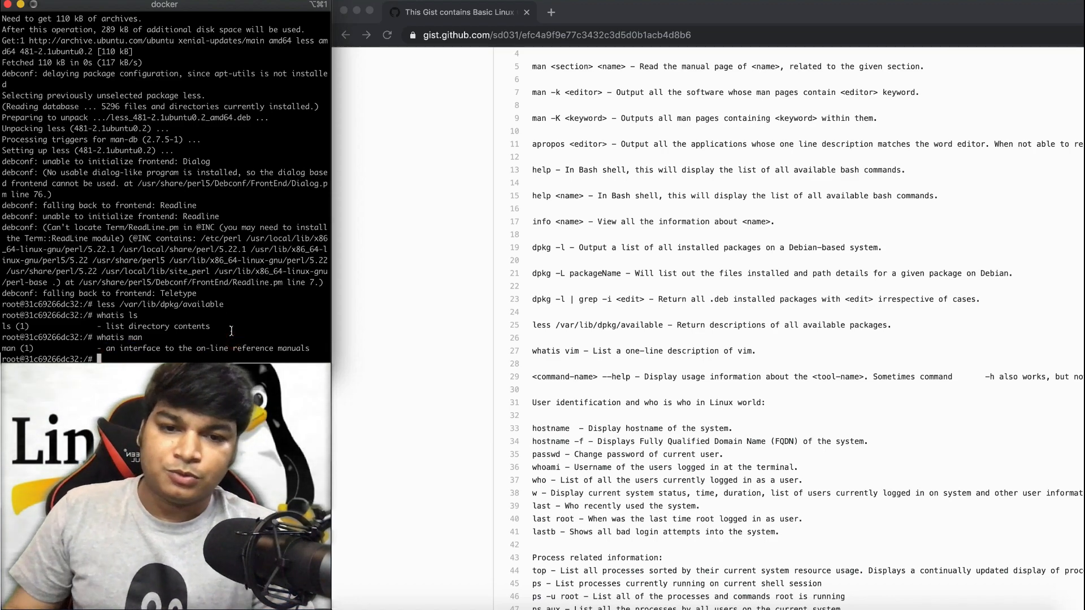
pyautogui.scroll(-3)
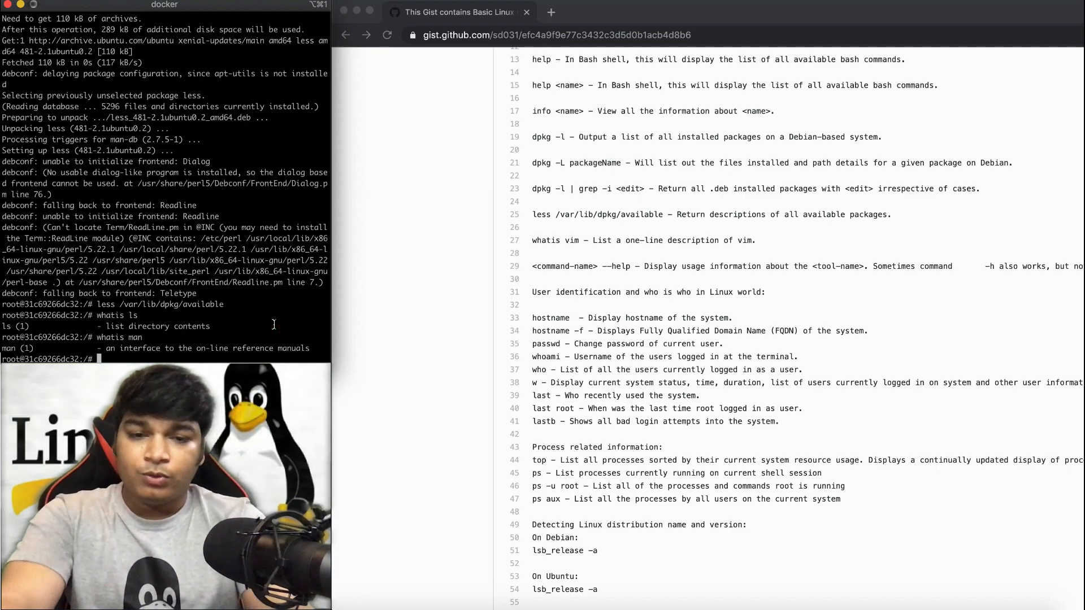
# Step: Display ls --help usage text after a mistyped --lelp attempt
pyautogui.write('ls')
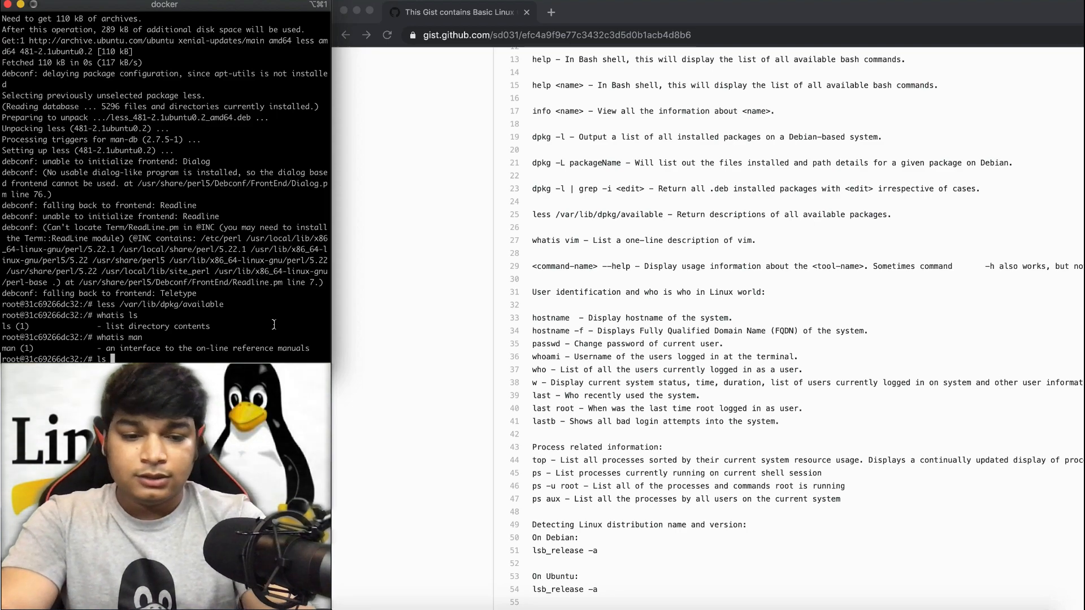
pyautogui.write('--h')
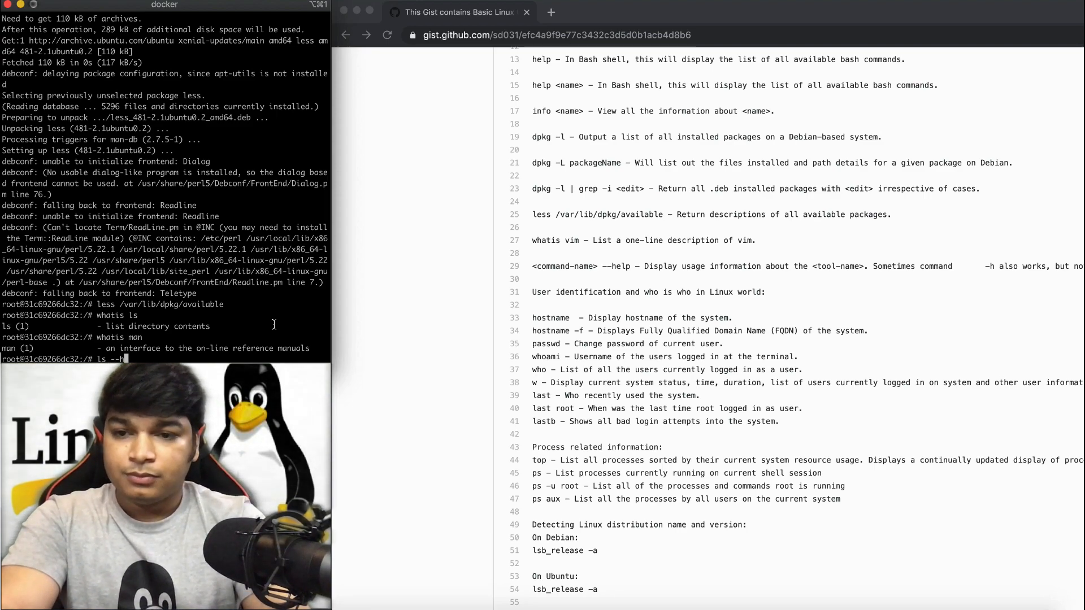
pyautogui.write('lelp')
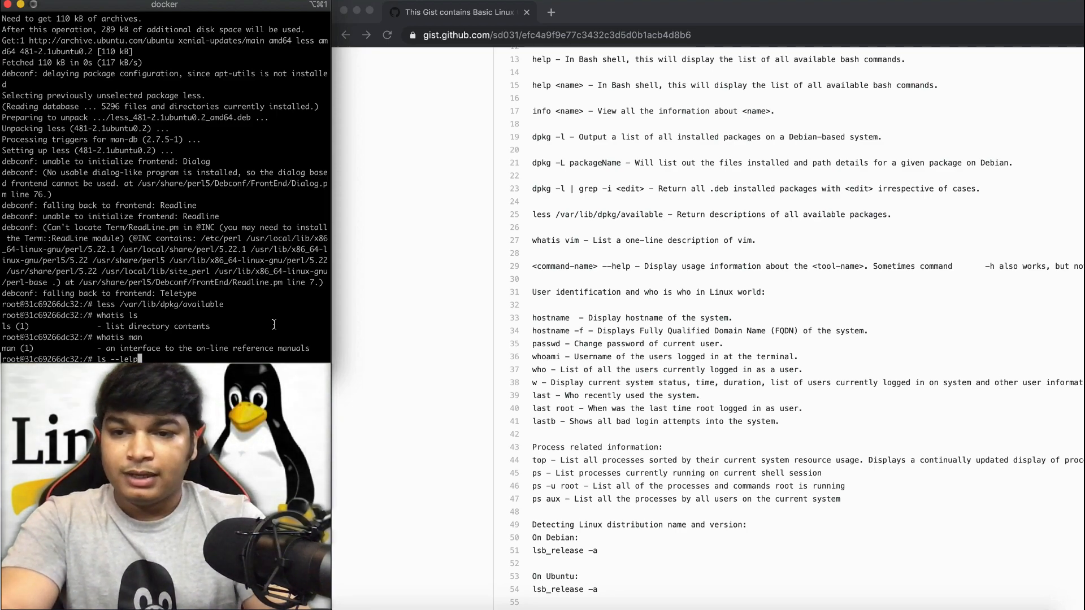
pyautogui.press('Return')
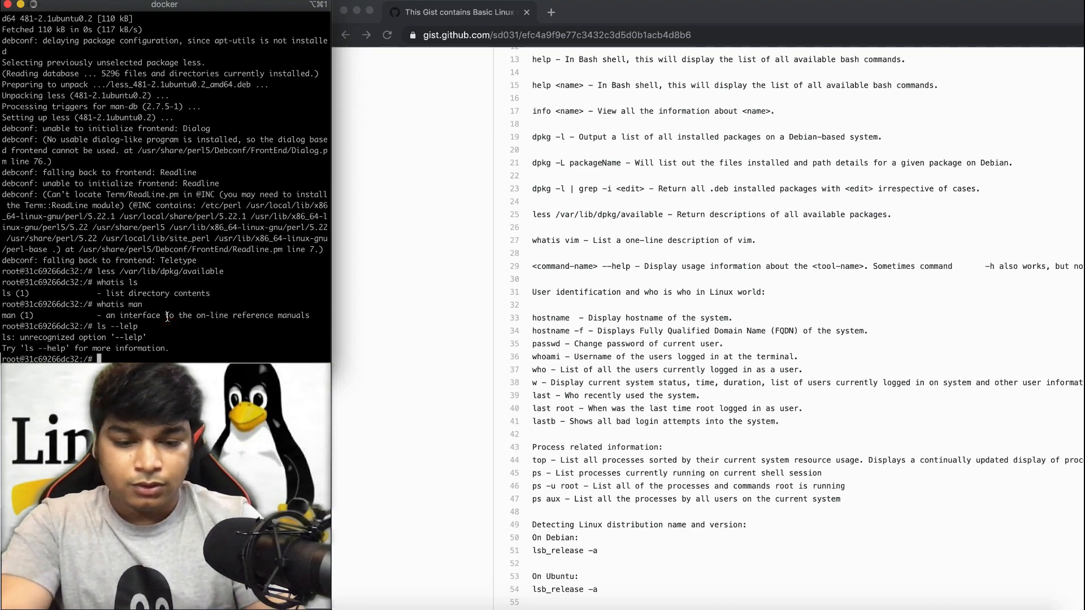
pyautogui.write('ls --')
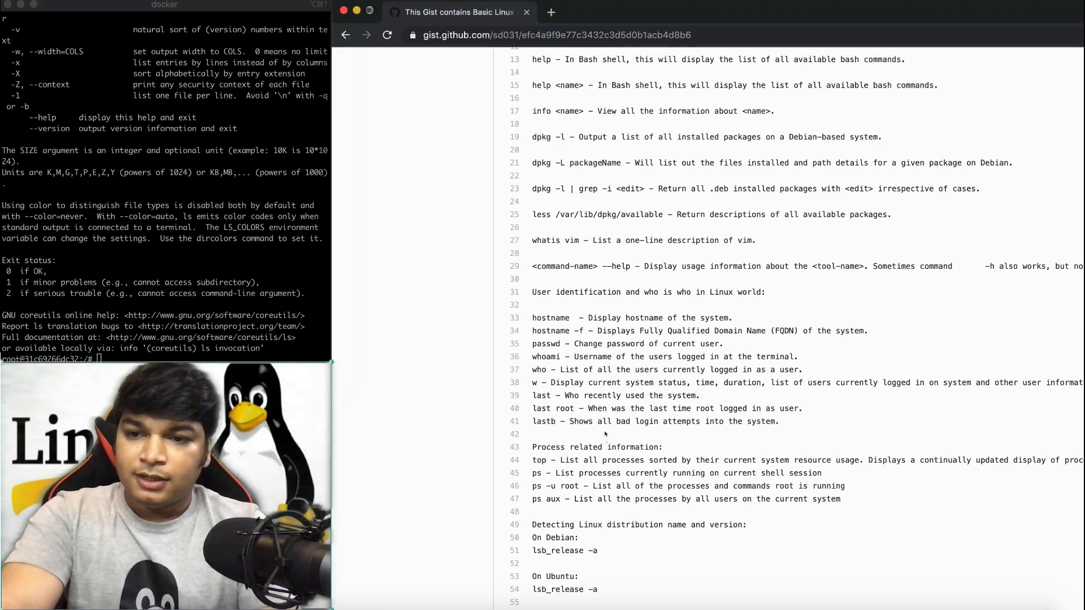
pyautogui.scroll(-3)
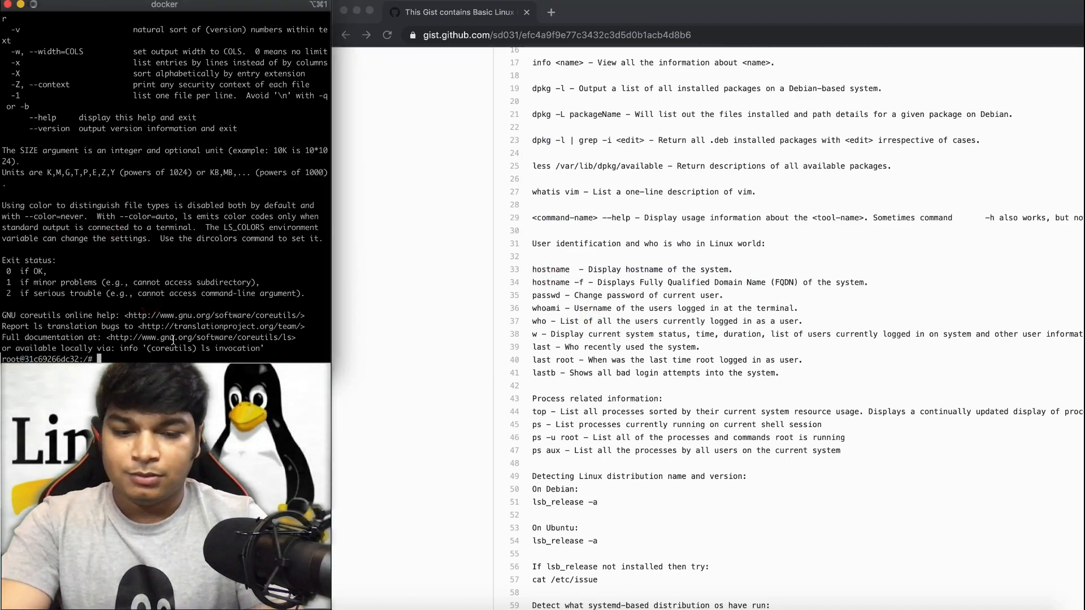
# Step: Show the container's hostname with hostname and hostname -f
pyautogui.write('hostname')
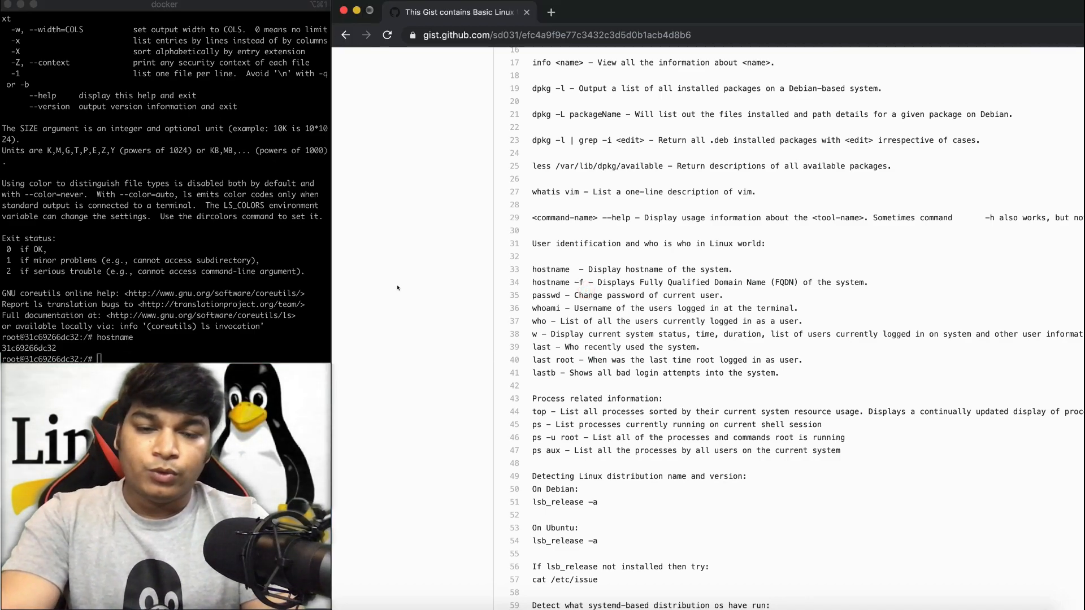
pyautogui.write('hostname -f')
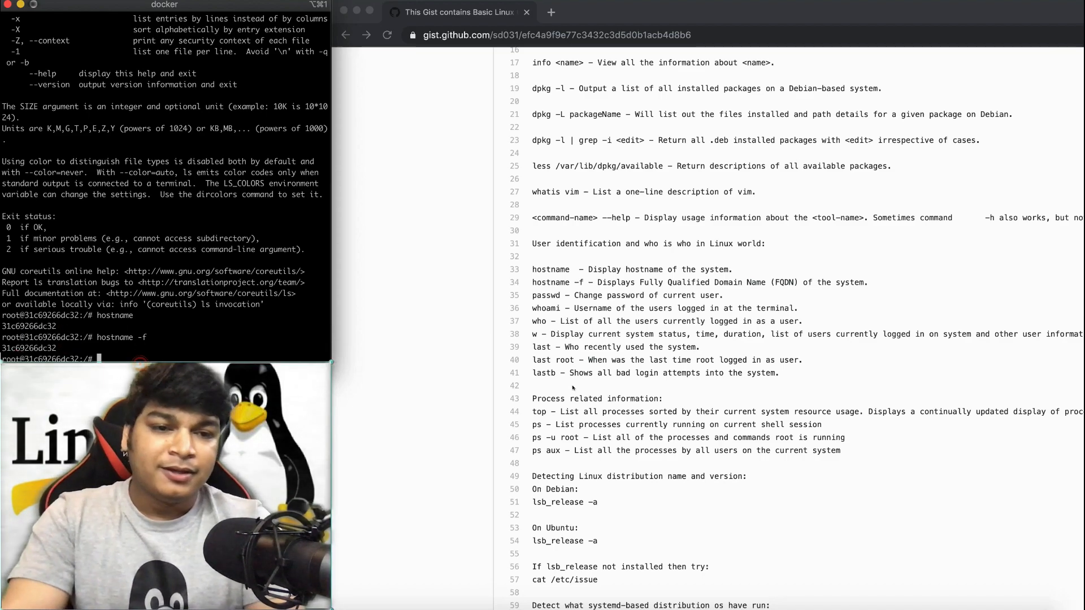
pyautogui.doubleClick(544, 295)
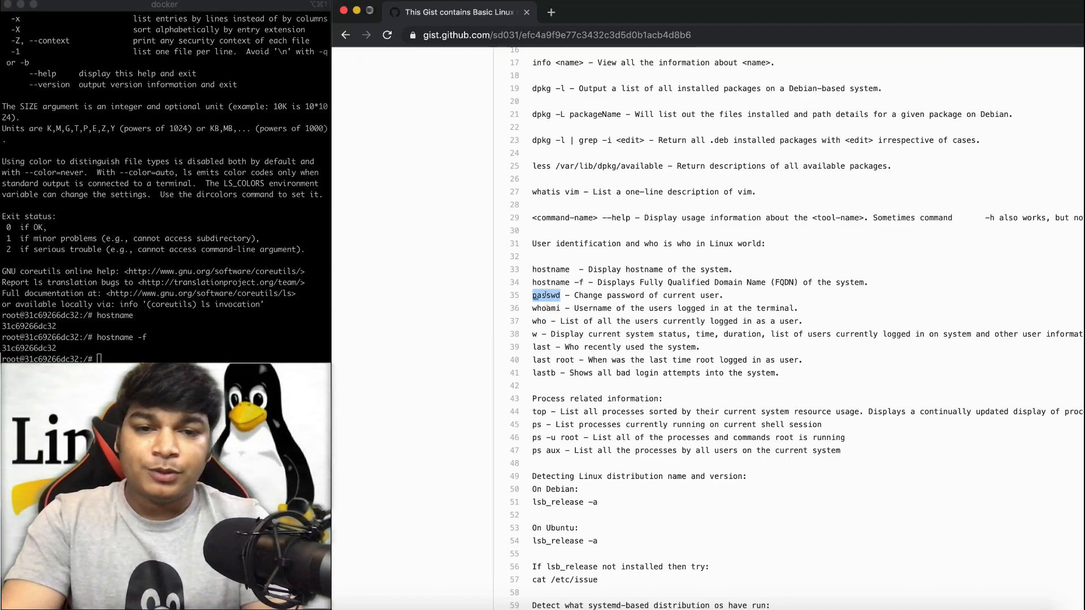
# Step: Try the passwd command from the Gist and check the host part of the prompt
pyautogui.write('password')
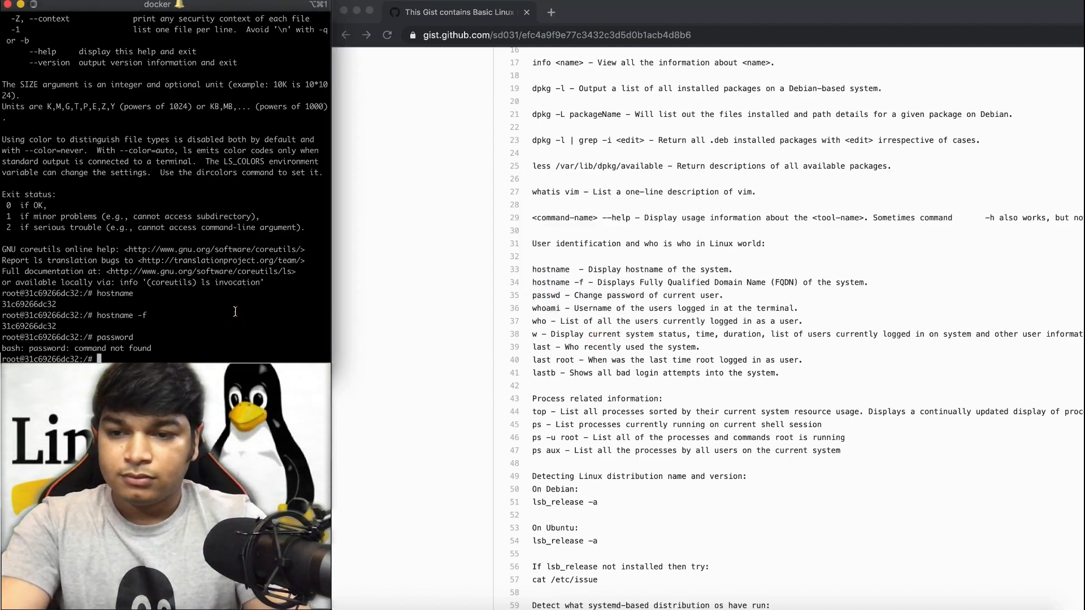
pyautogui.write('passwd')
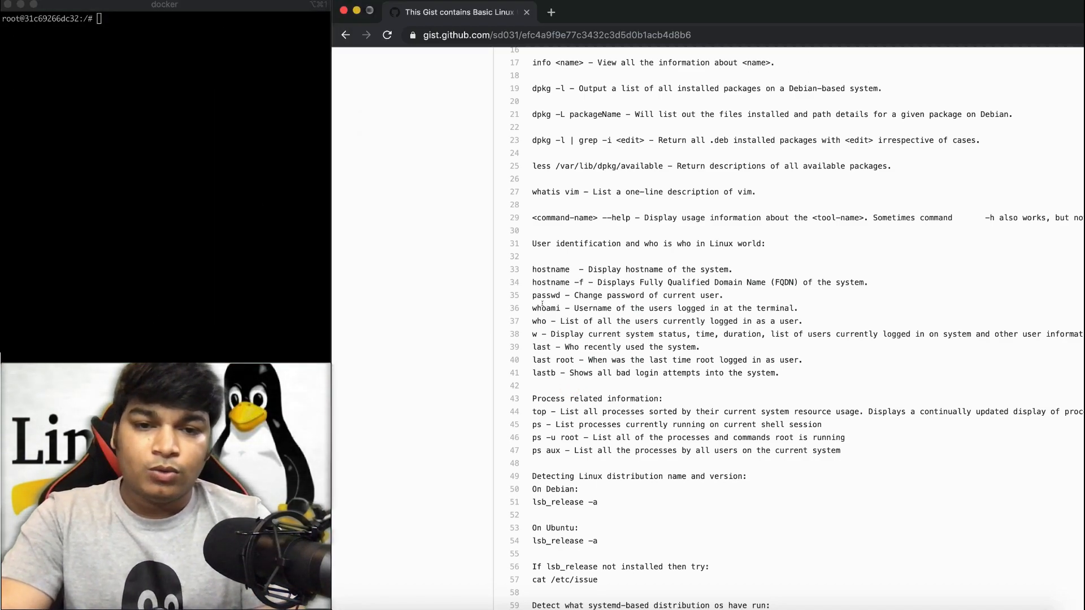
pyautogui.doubleClick(546, 307)
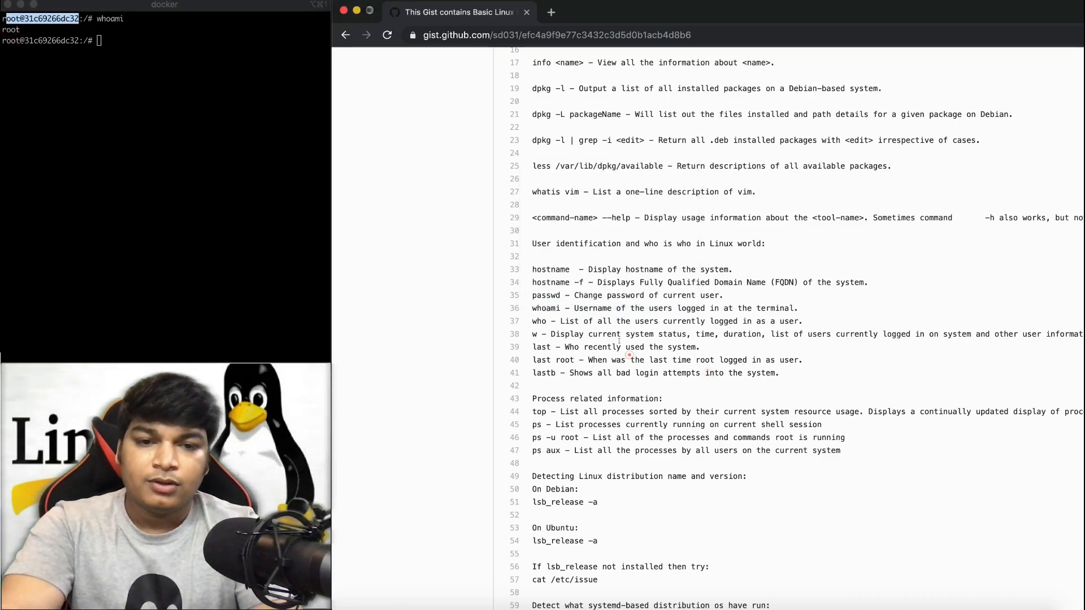
# Step: Run whoami, who and w to show the root user, logged-in users and uptime
pyautogui.write('w')
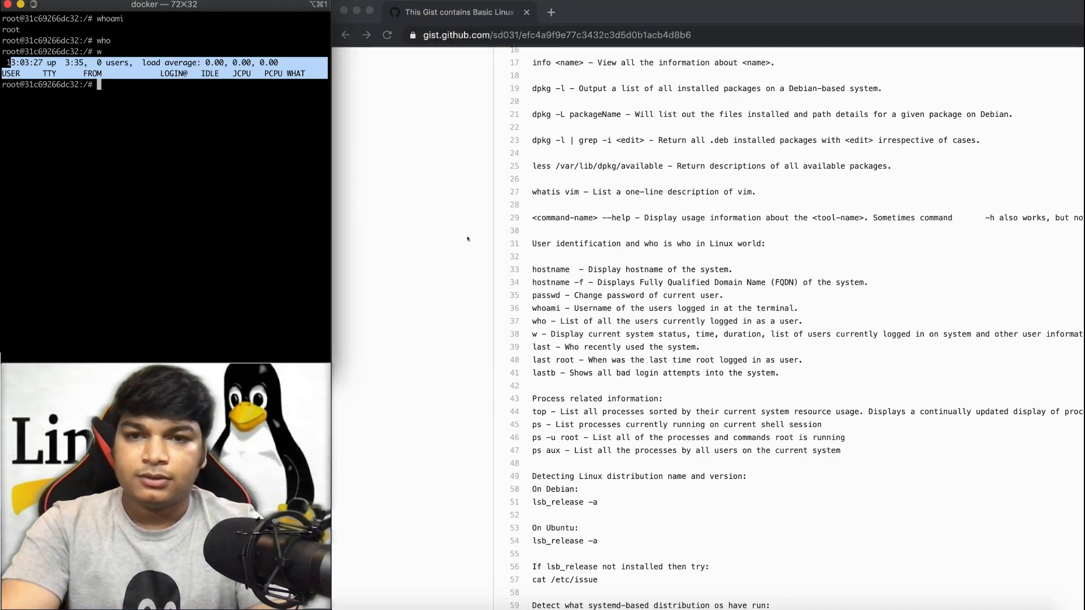
pyautogui.scroll(-3)
pyautogui.write('last')
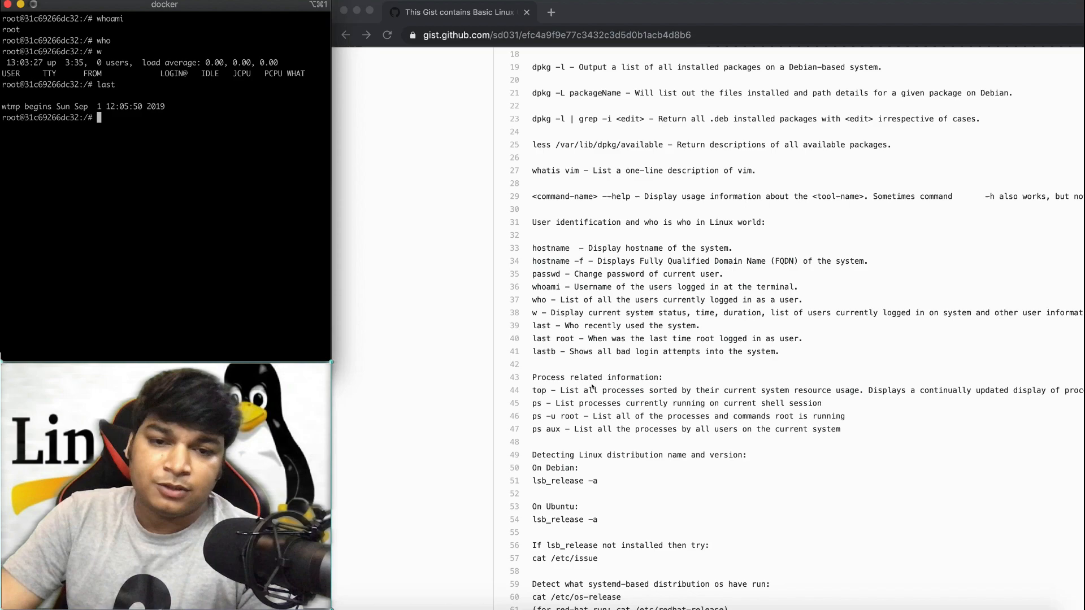
# Step: List recent logins and root's last login with last and last root
pyautogui.scroll(-3)
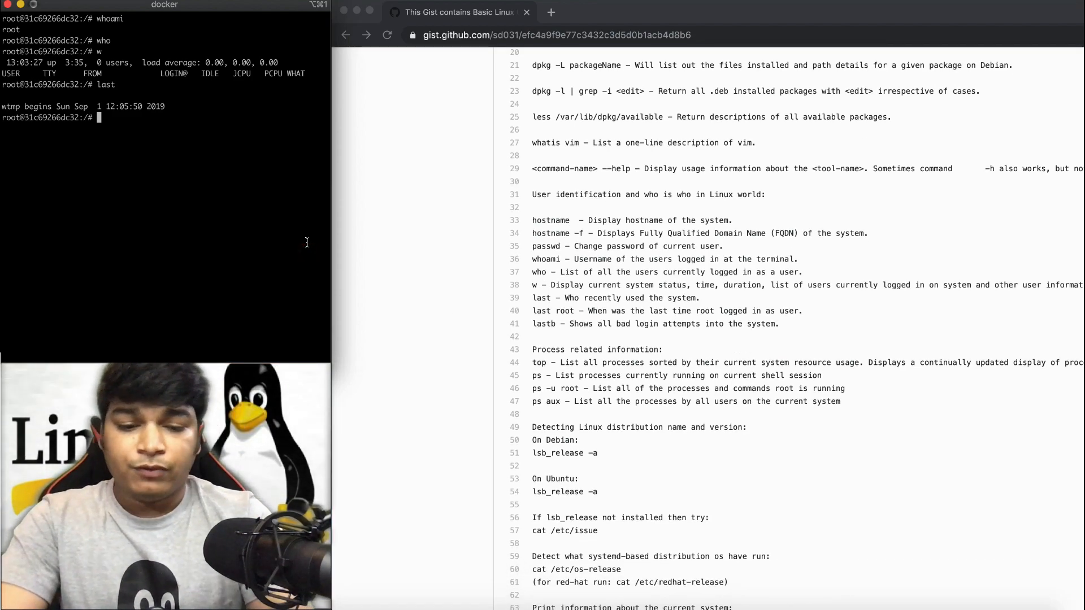
pyautogui.write('last root')
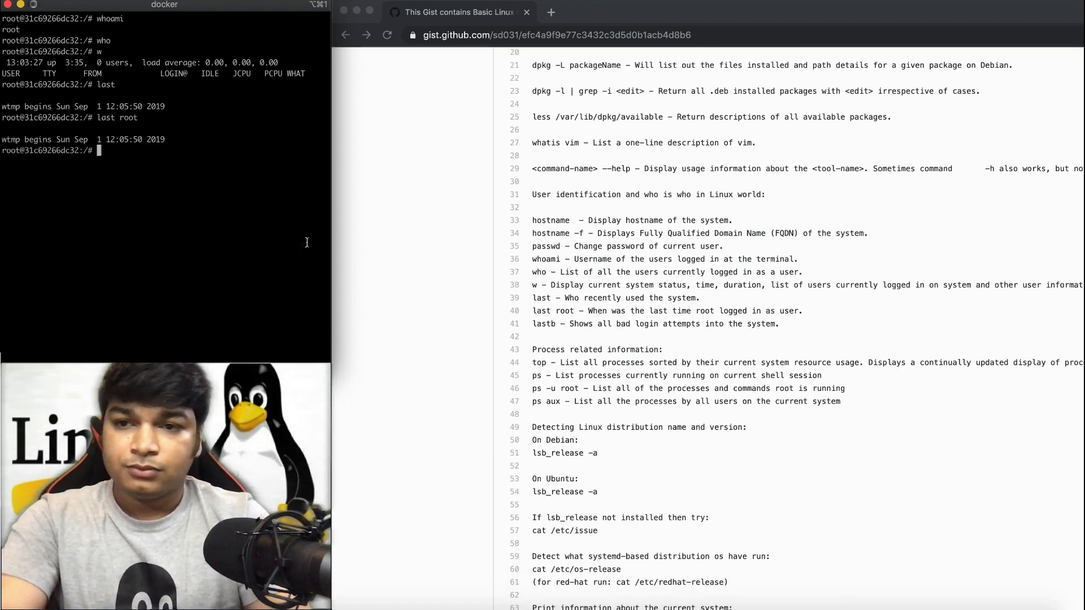
pyautogui.moveTo(57, 139); pyautogui.dragTo(165, 139)
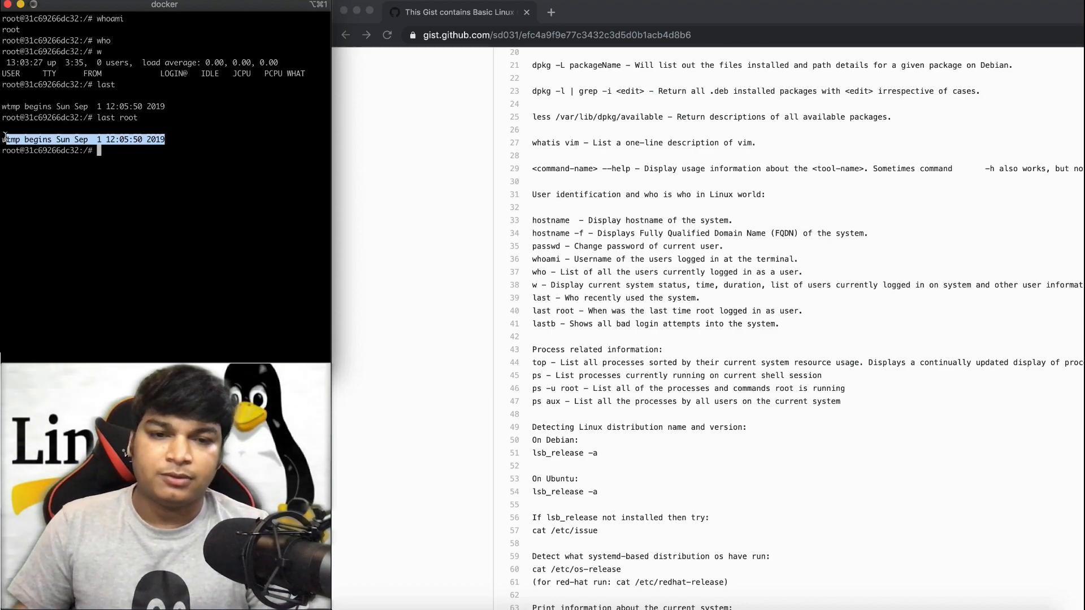
pyautogui.scroll(-3)
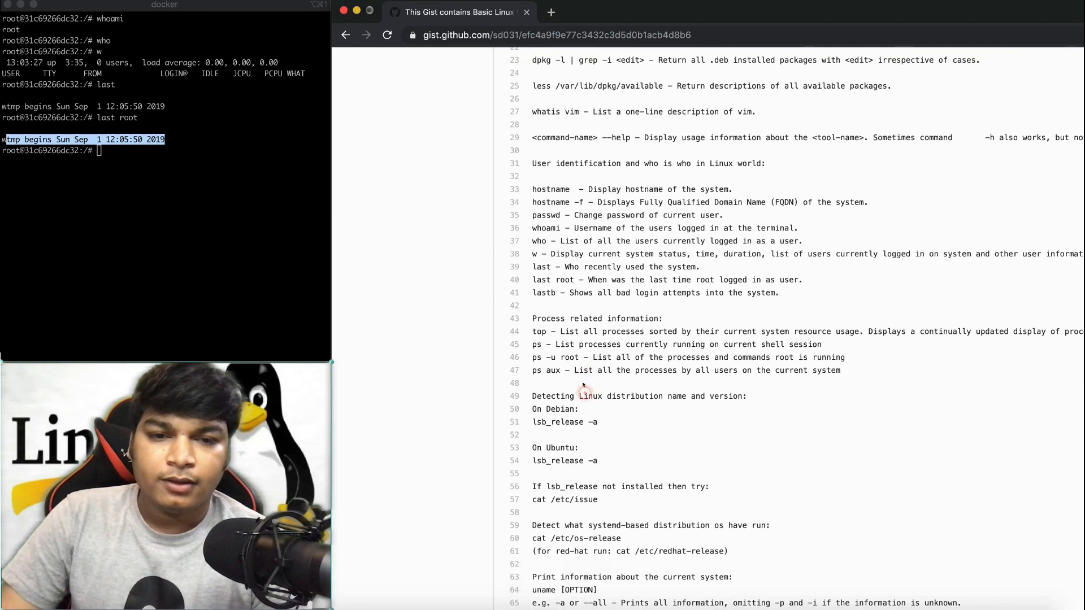
pyautogui.scroll(-3)
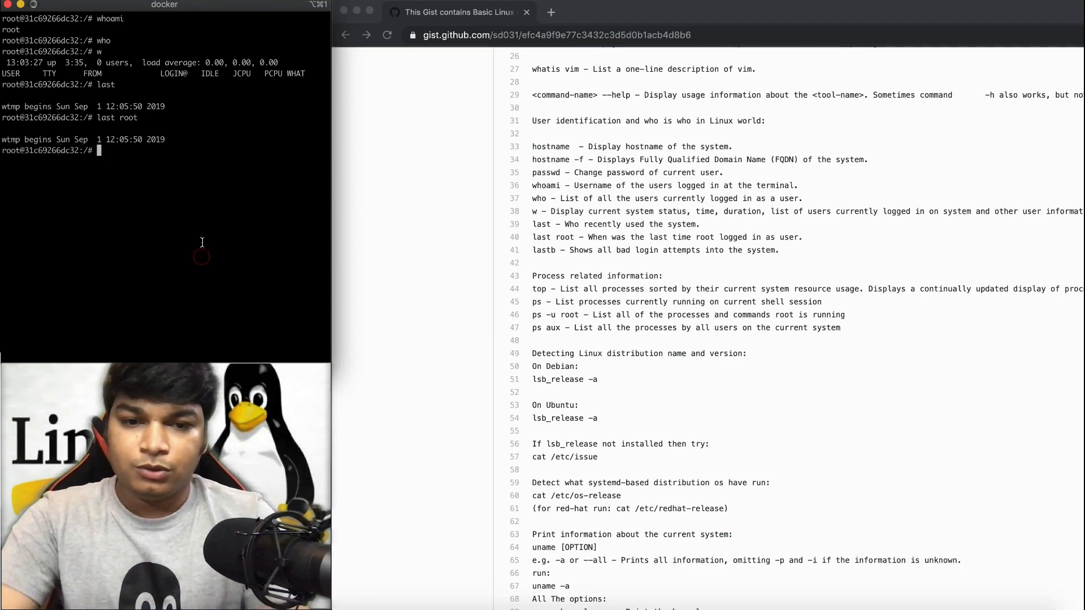
# Step: List failed login attempts with lastb, showing the log's start date
pyautogui.write('l')
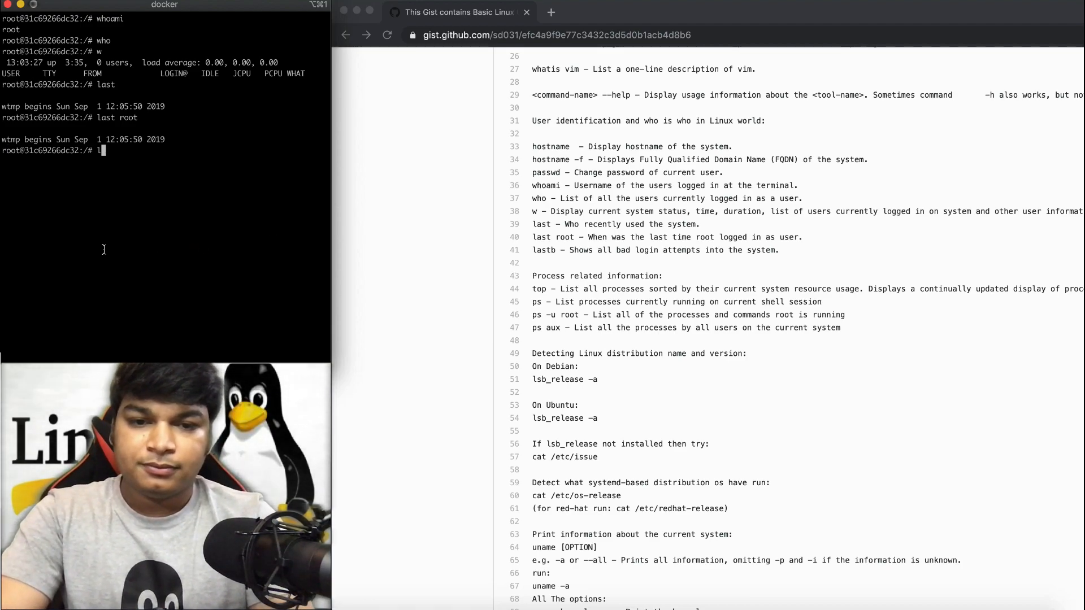
pyautogui.write('astb')
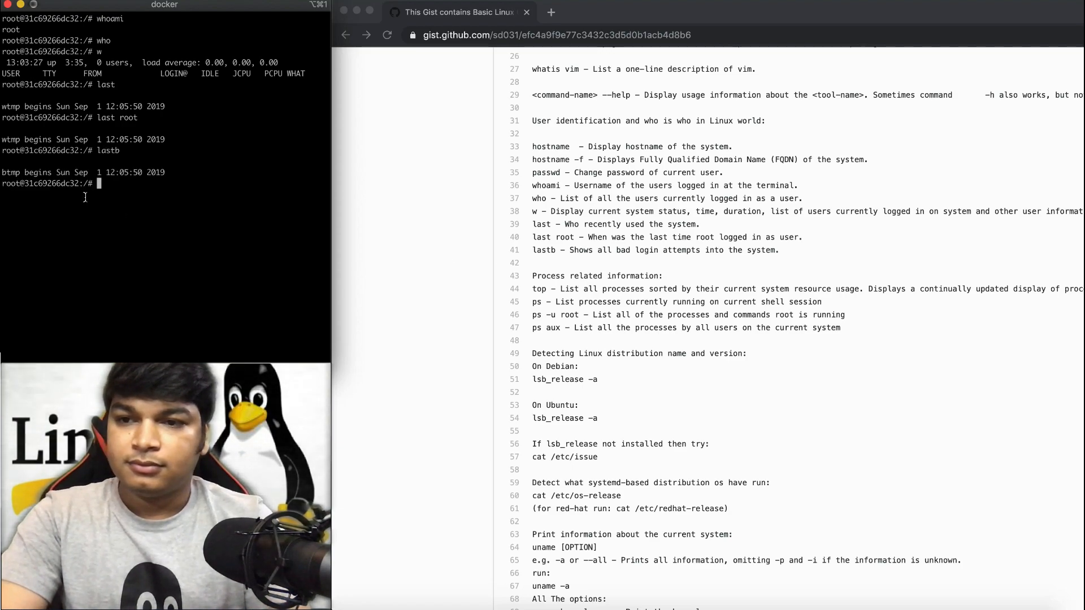
pyautogui.doubleClick(82, 172)
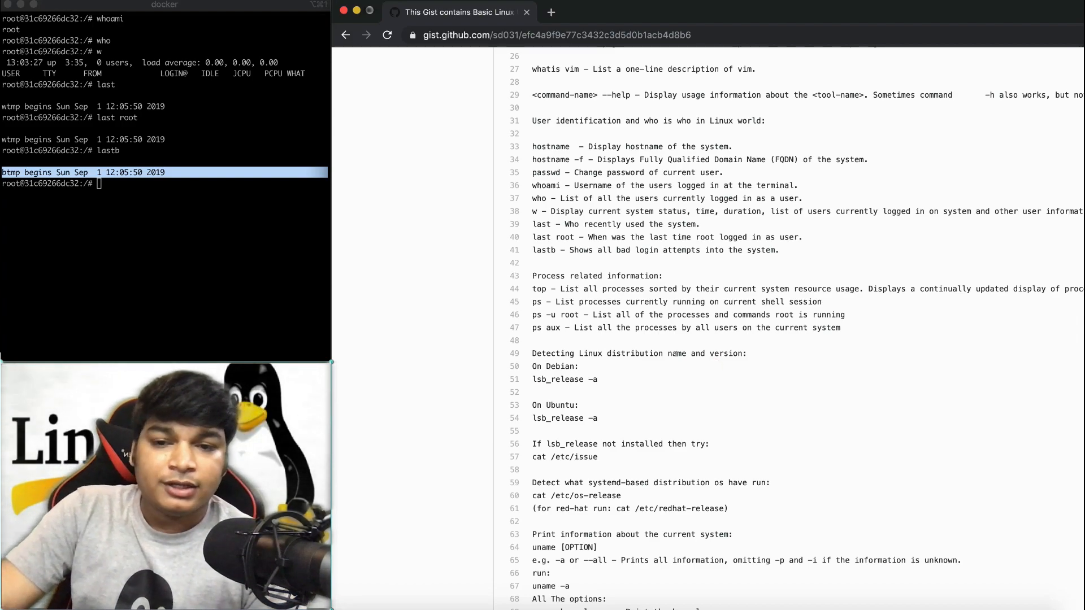
pyautogui.scroll(-3)
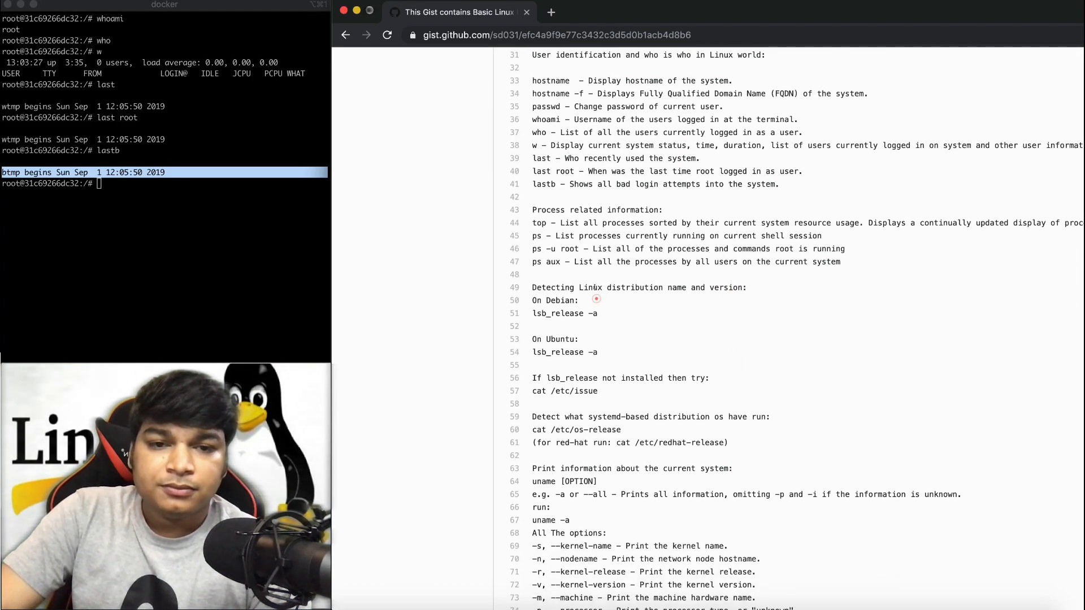
pyautogui.scroll(-3)
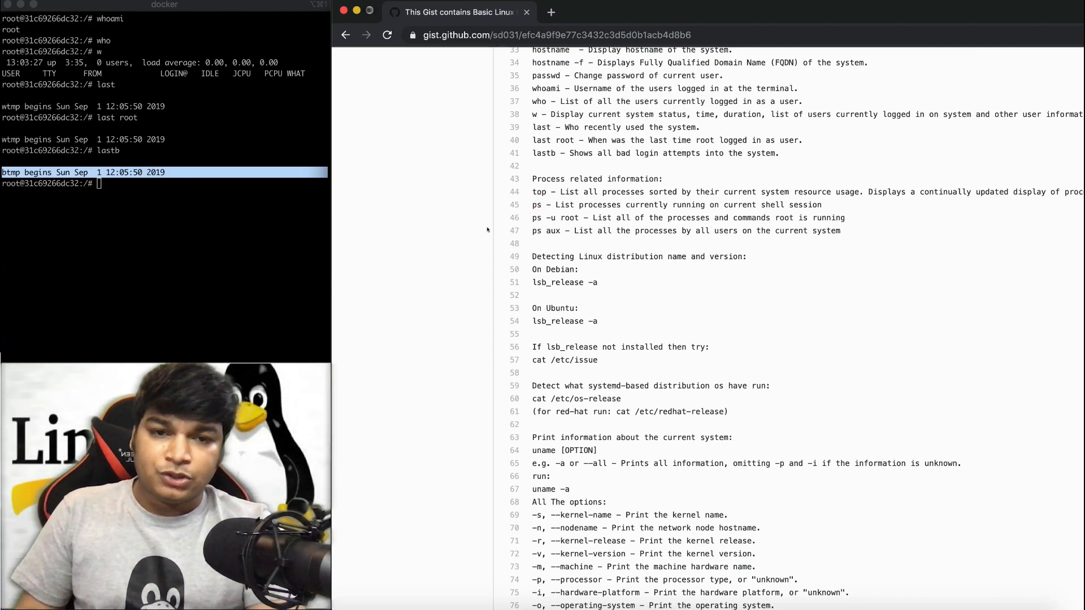
pyautogui.write('ti')
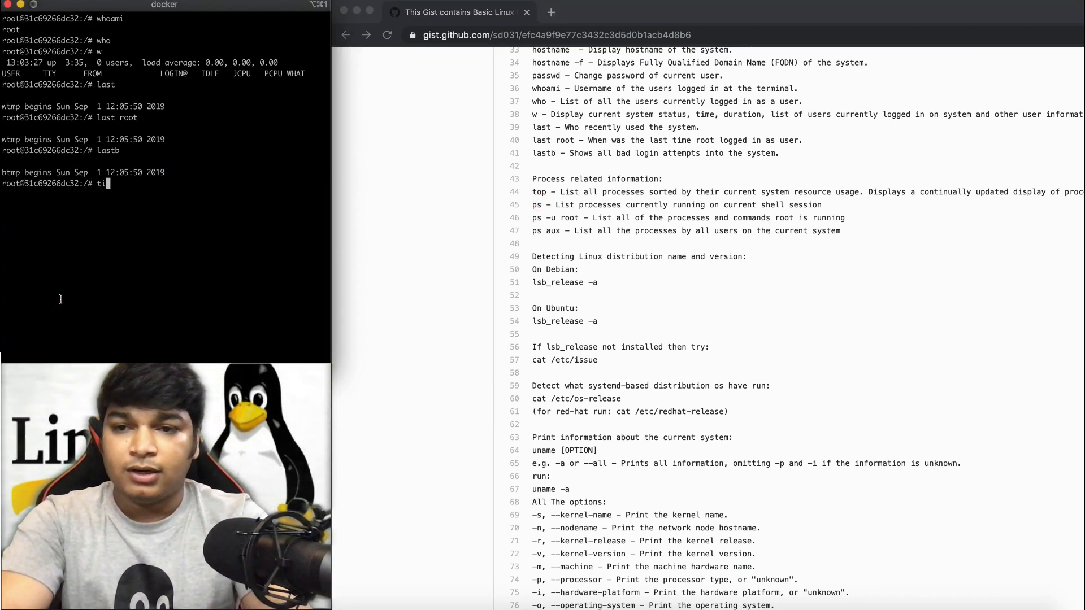
# Step: Show the container's process list with top, exit it and clear the screen
pyautogui.write('top')
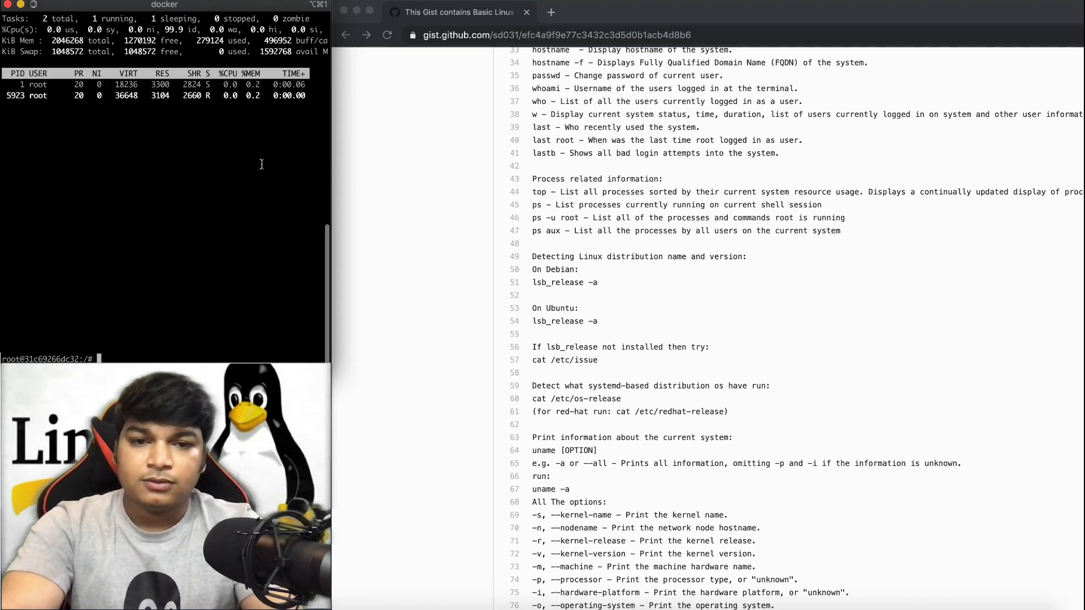
pyautogui.write('cl')
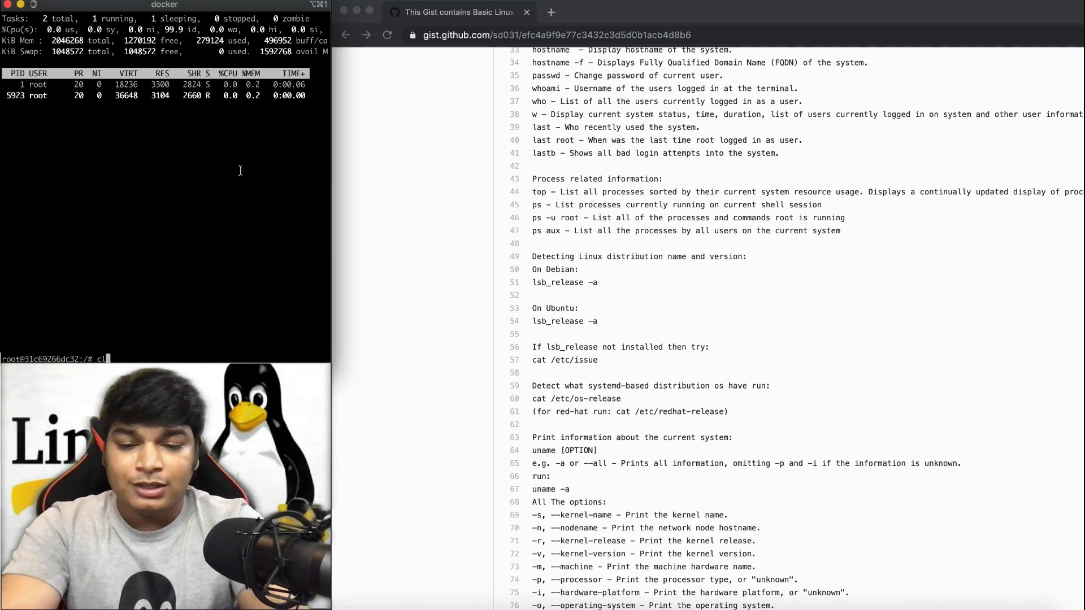
pyautogui.press('Return')
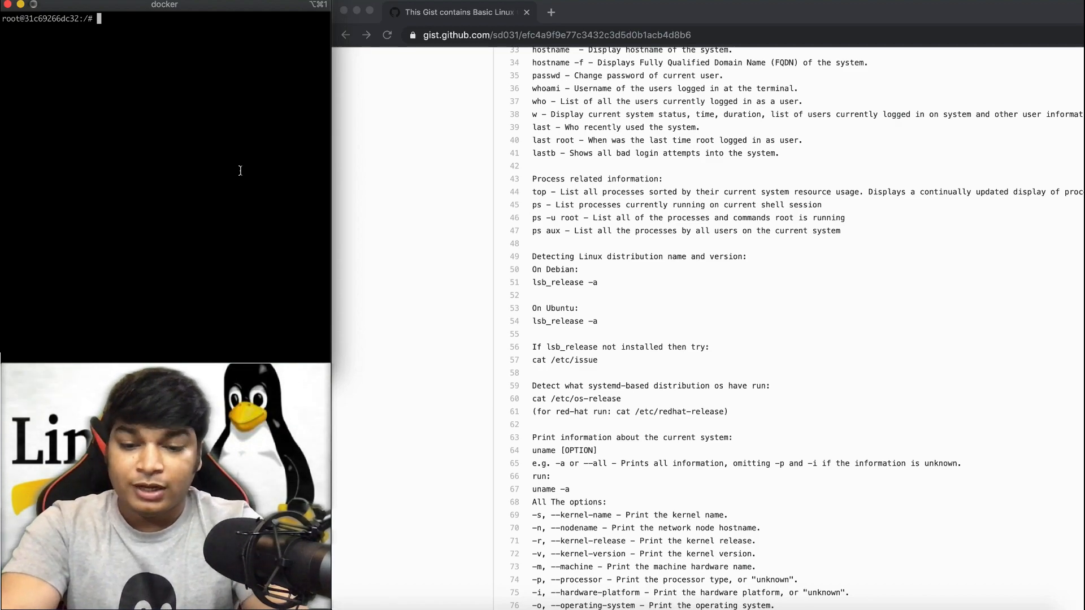
# Step: Install htop with apt-get, run it once and return to the prompt
pyautogui.write('apt-')
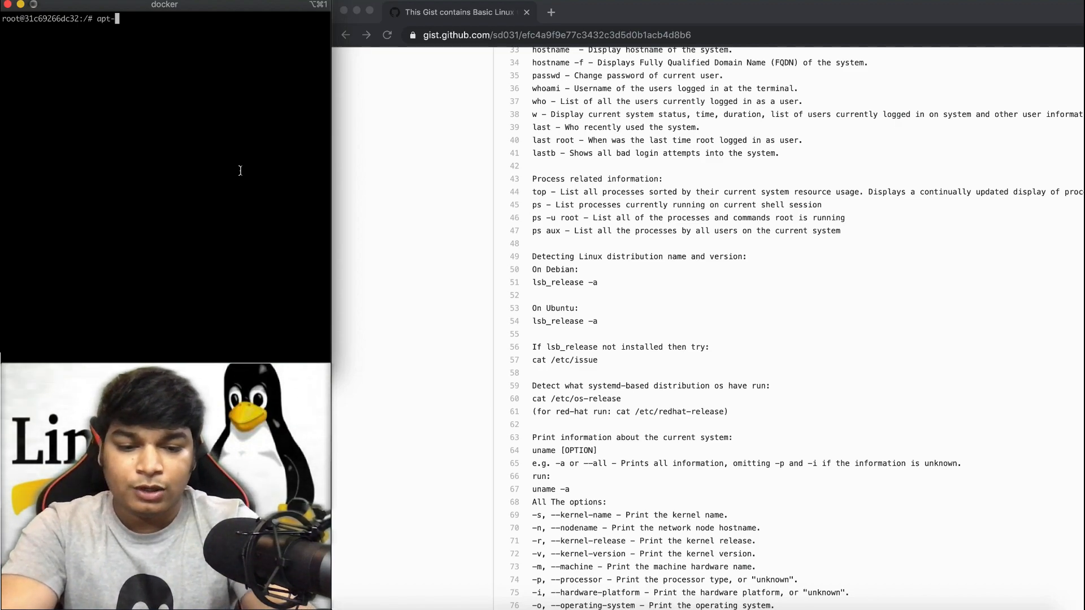
pyautogui.write('get install')
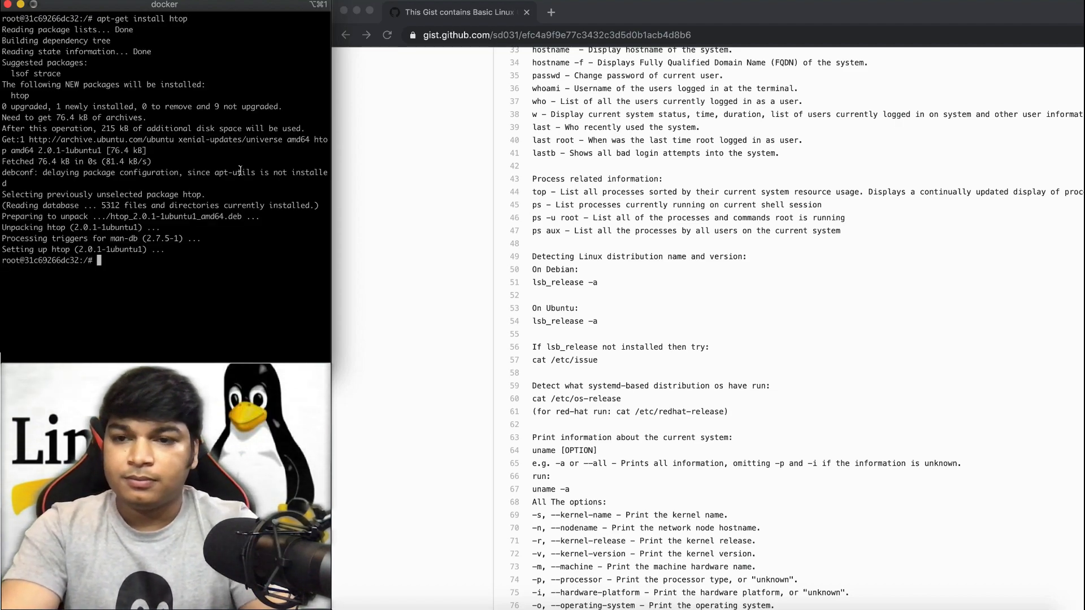
pyautogui.write('htop')
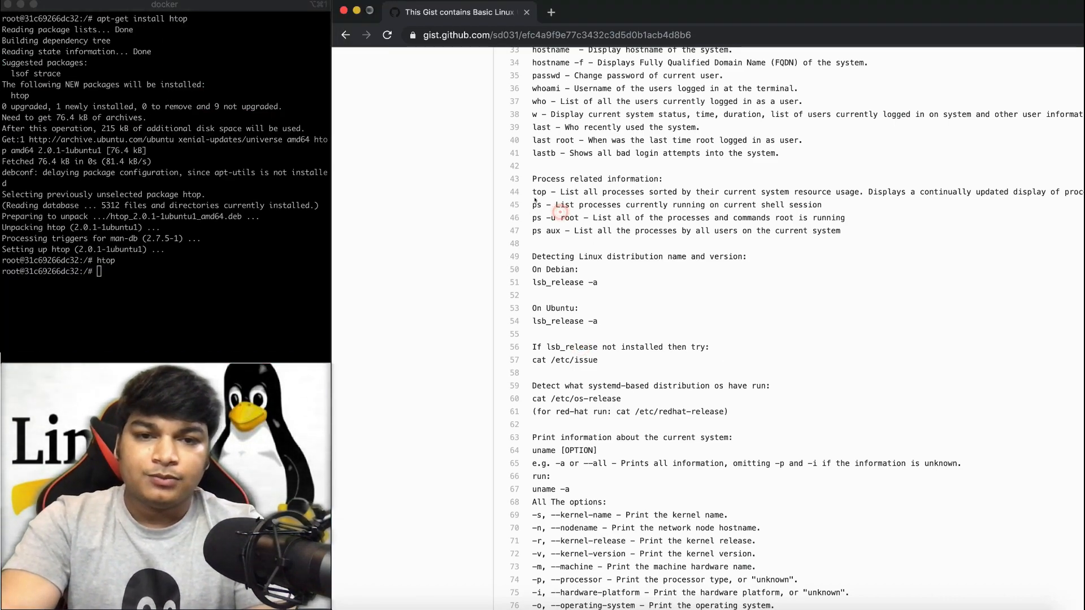
# Step: List the shell's processes with ps, then root's processes with ps -u root
pyautogui.write('ps')
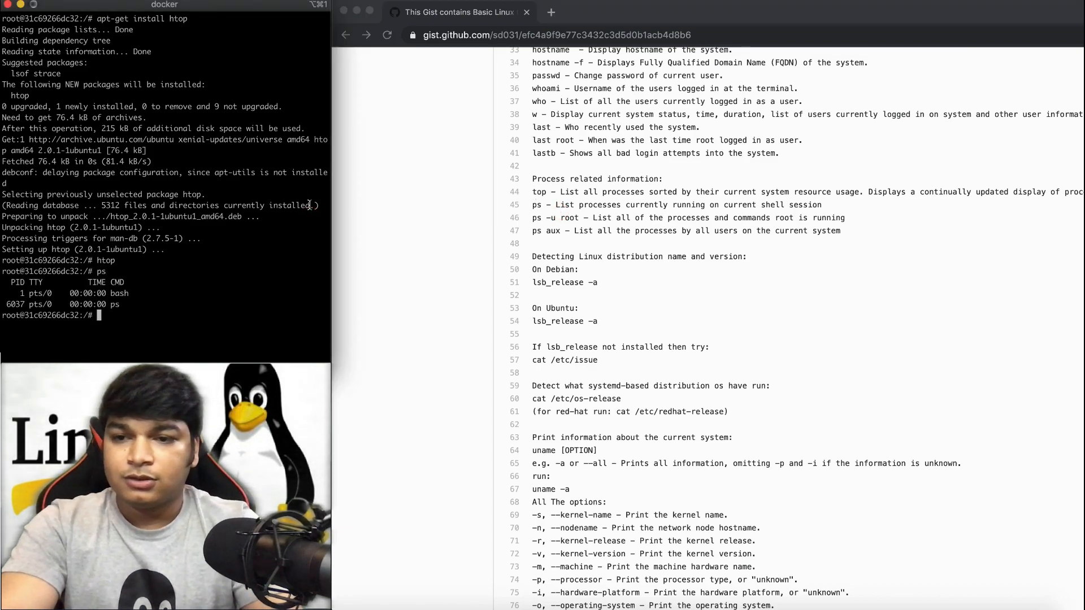
pyautogui.moveTo(193, 279)
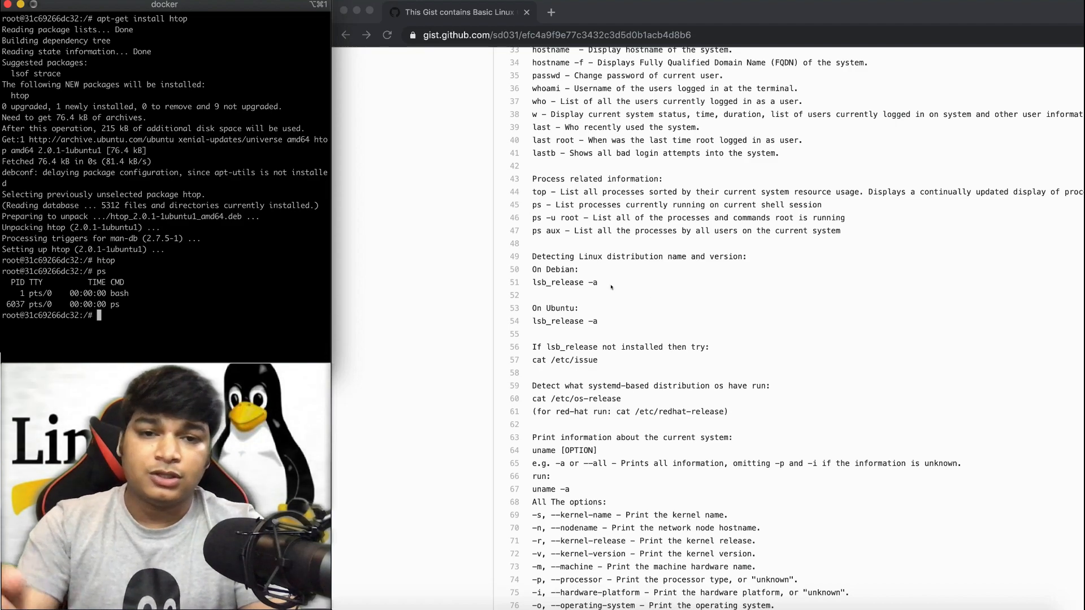
pyautogui.write('ps')
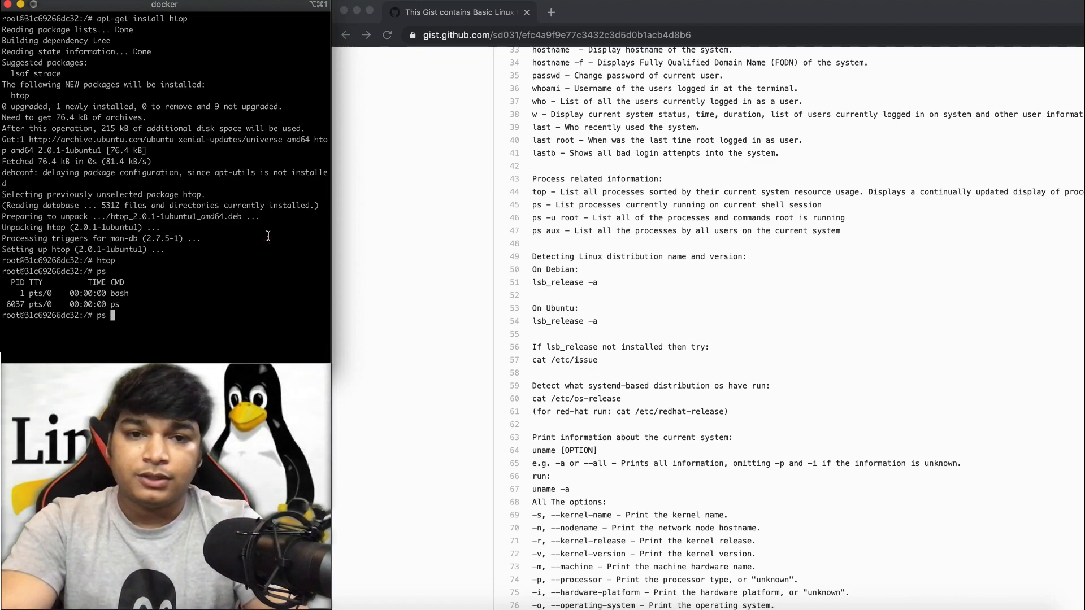
pyautogui.write('-')
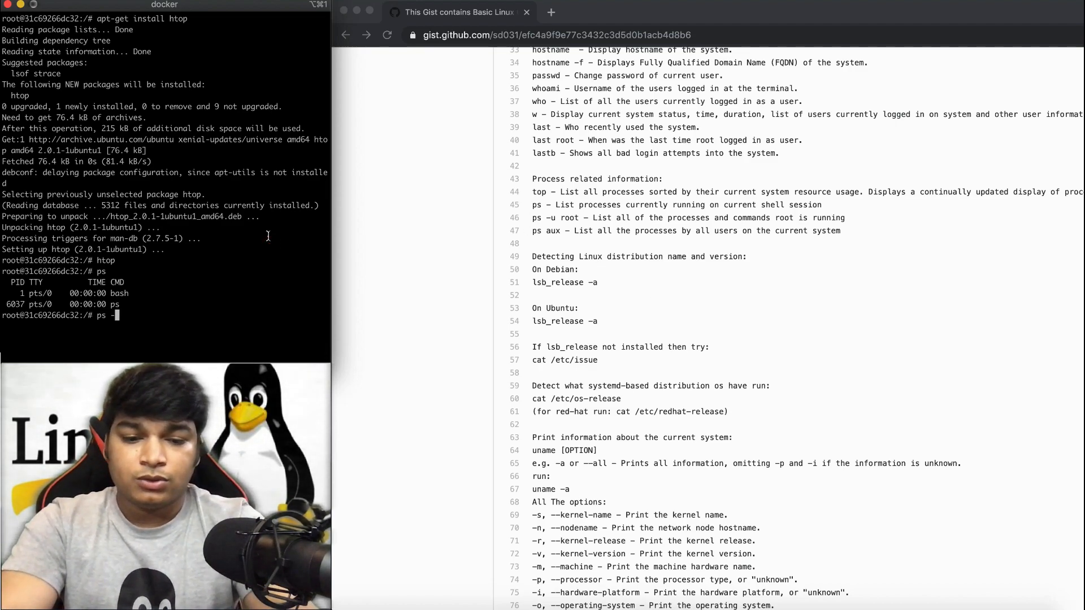
pyautogui.write('-u root')
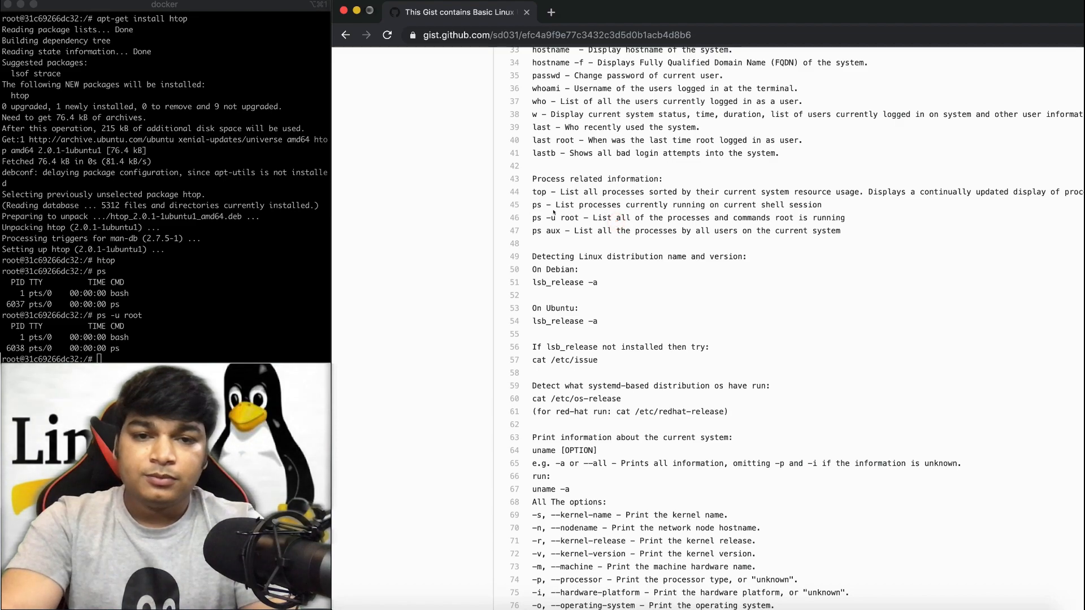
pyautogui.scroll(-3)
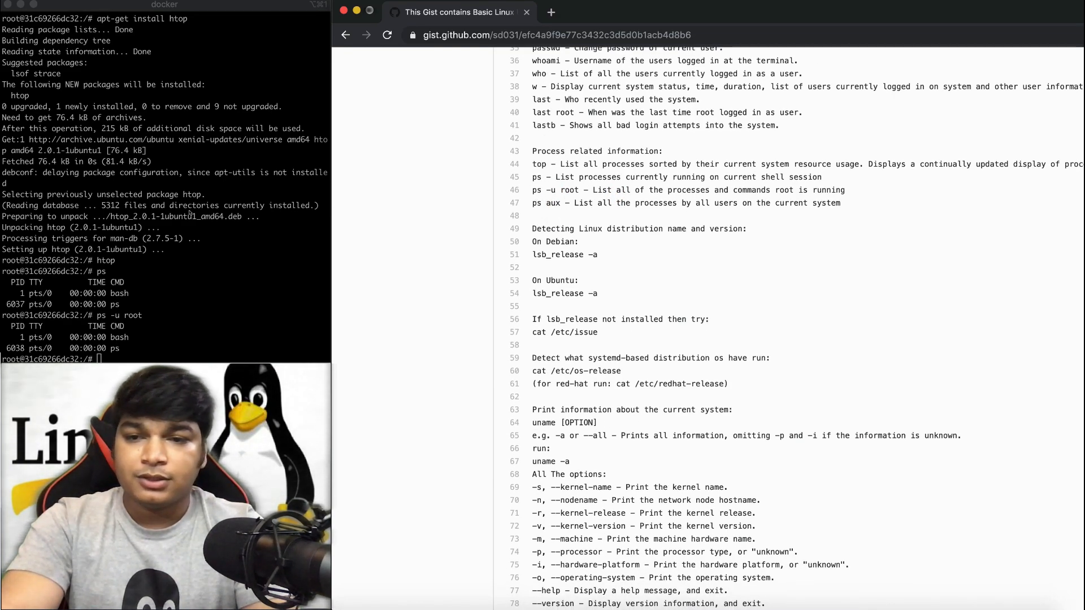
# Step: List every user's processes with ps aux, showing bash and ps entries
pyautogui.write('ps')
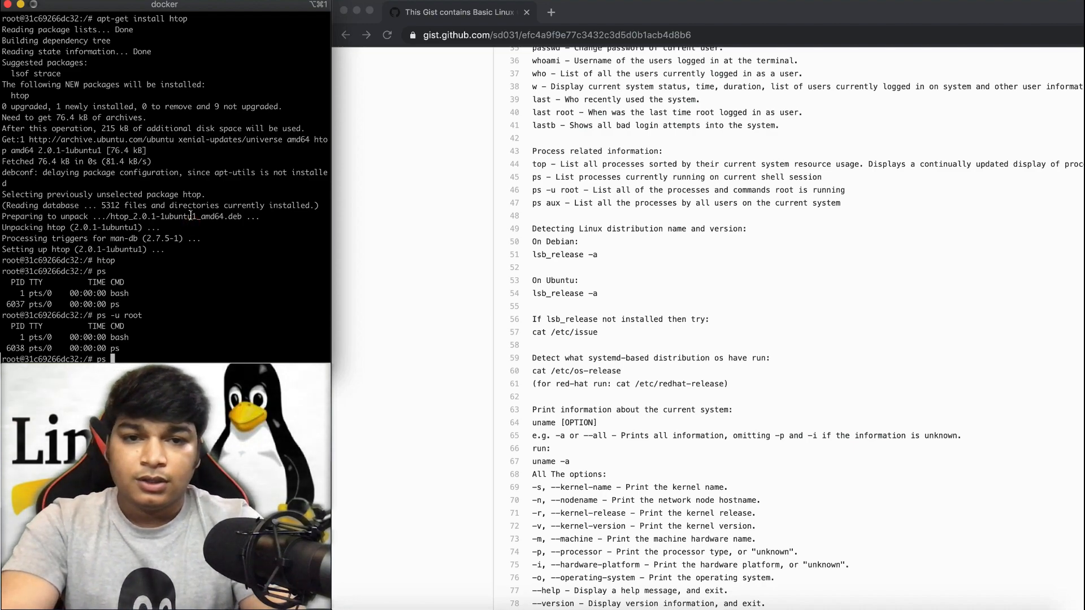
pyautogui.write('ps aux')
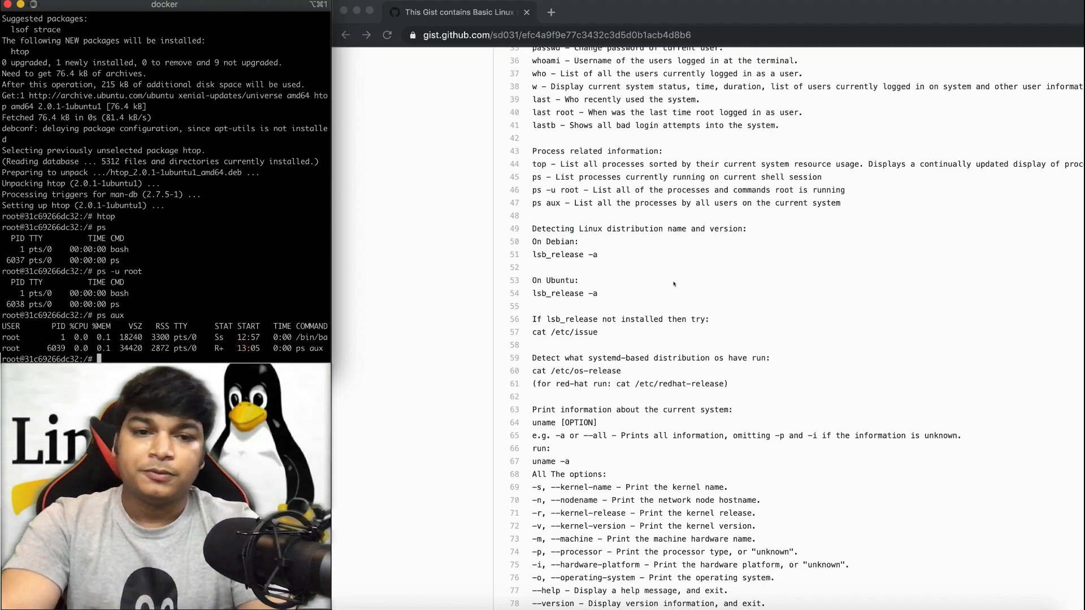
pyautogui.scroll(-3)
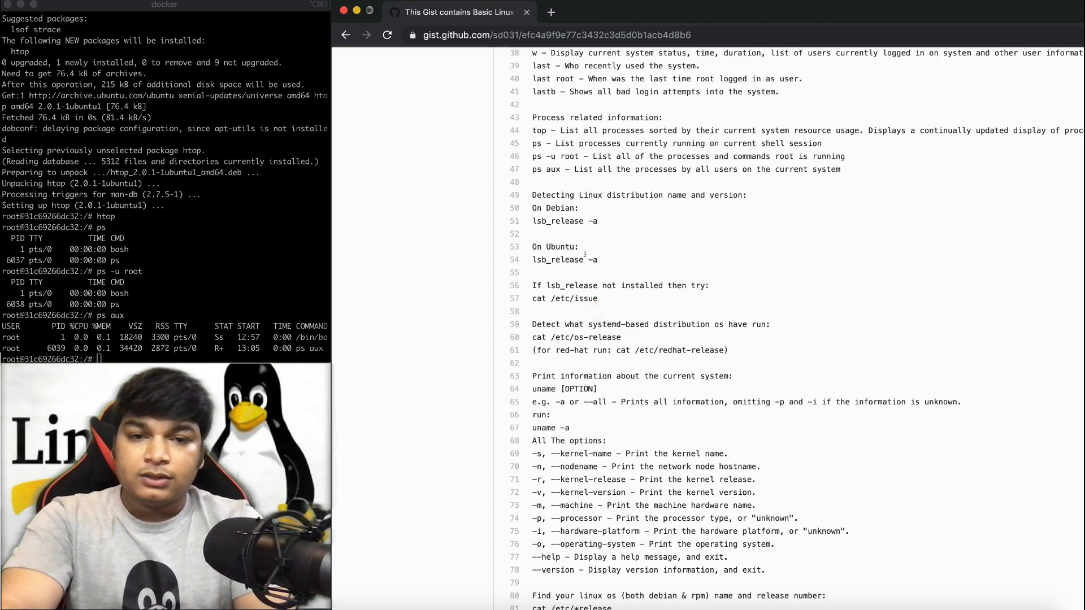
# Step: Try lsb_release -a (fails) and show /etc/issue reporting Ubuntu 16.04.6 LTS
pyautogui.doubleClick(562, 260)
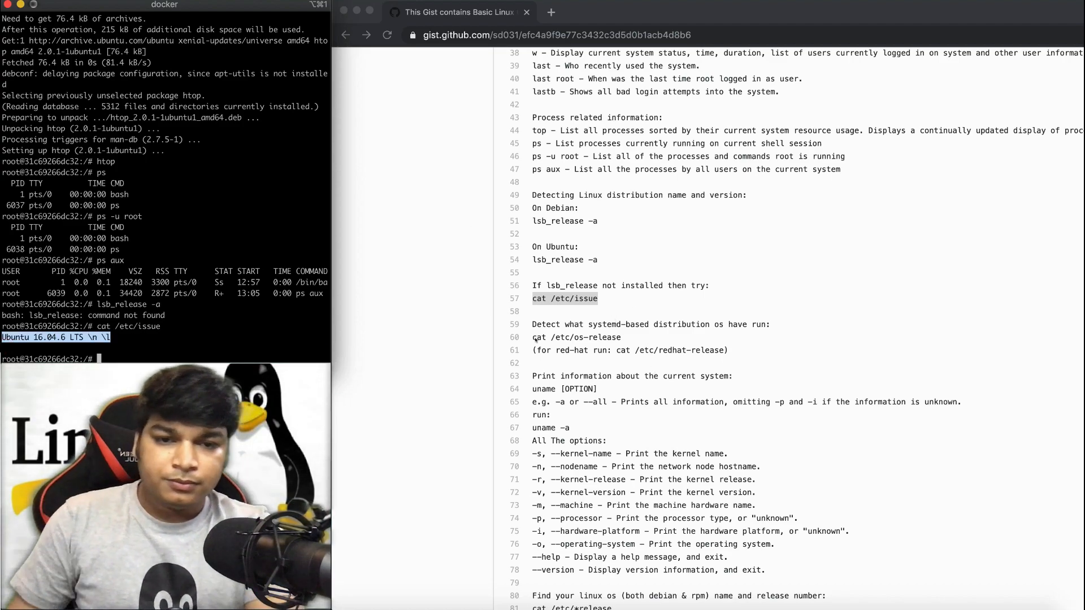
pyautogui.scroll(-3)
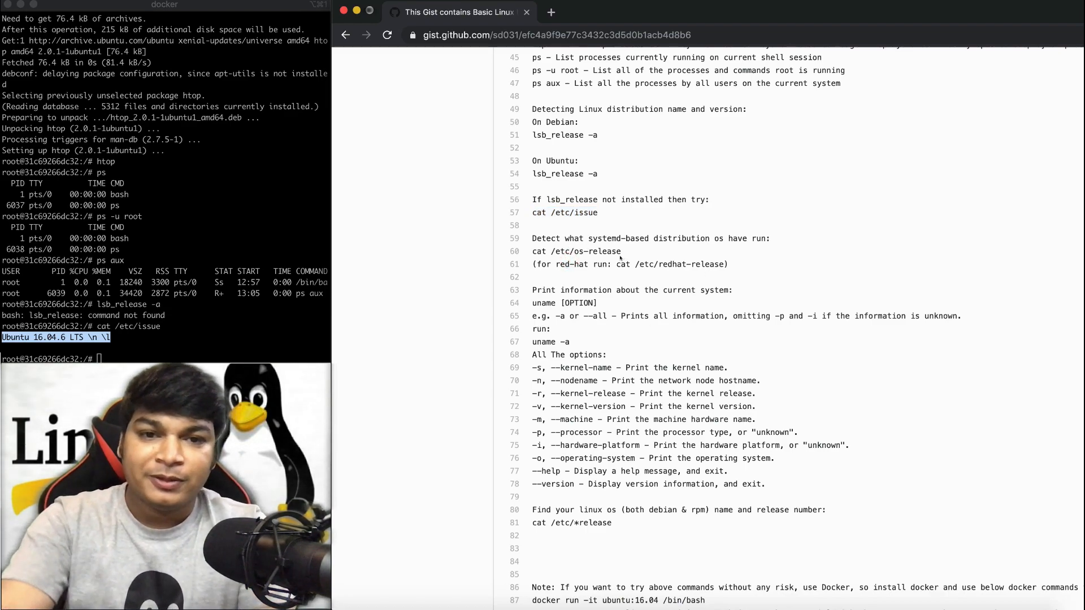
pyautogui.doubleClick(577, 251)
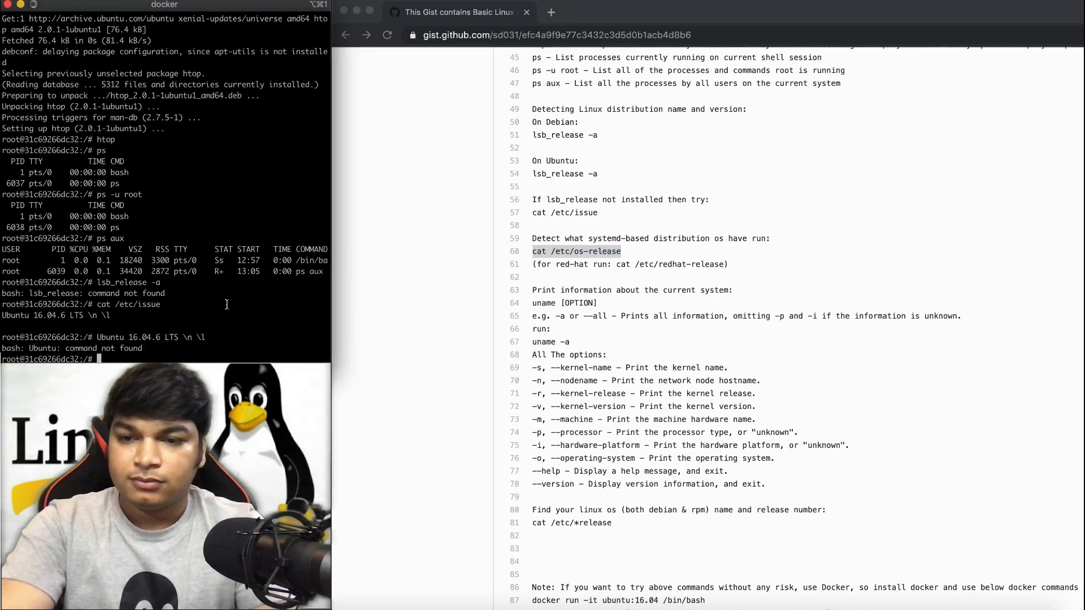
# Step: Clear the screen and print /etc/os-release with the full Xenial distribution details
pyautogui.write('clear')
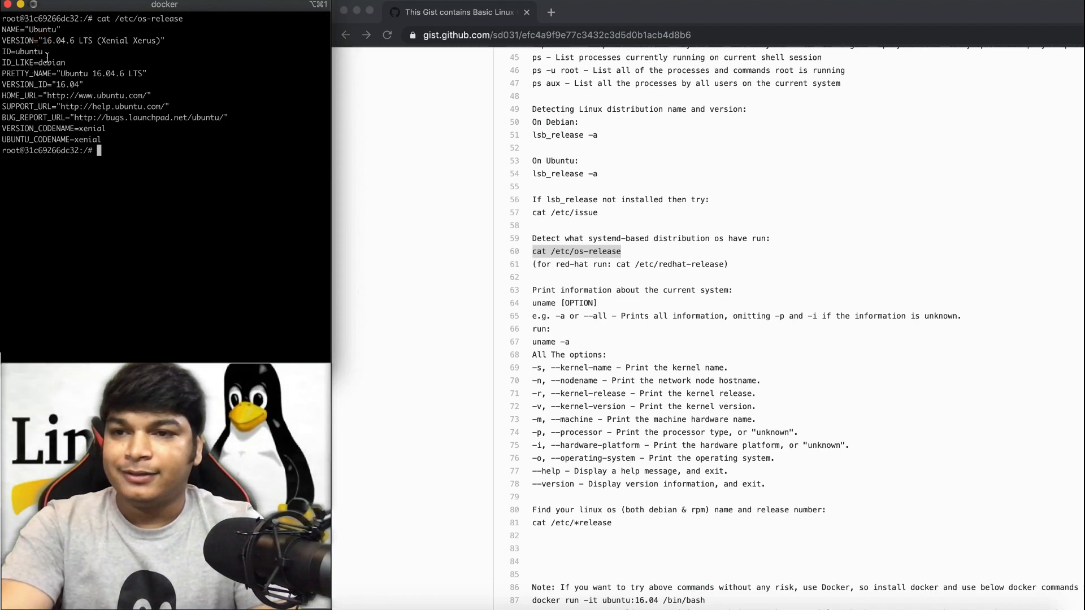
pyautogui.doubleClick(48, 62)
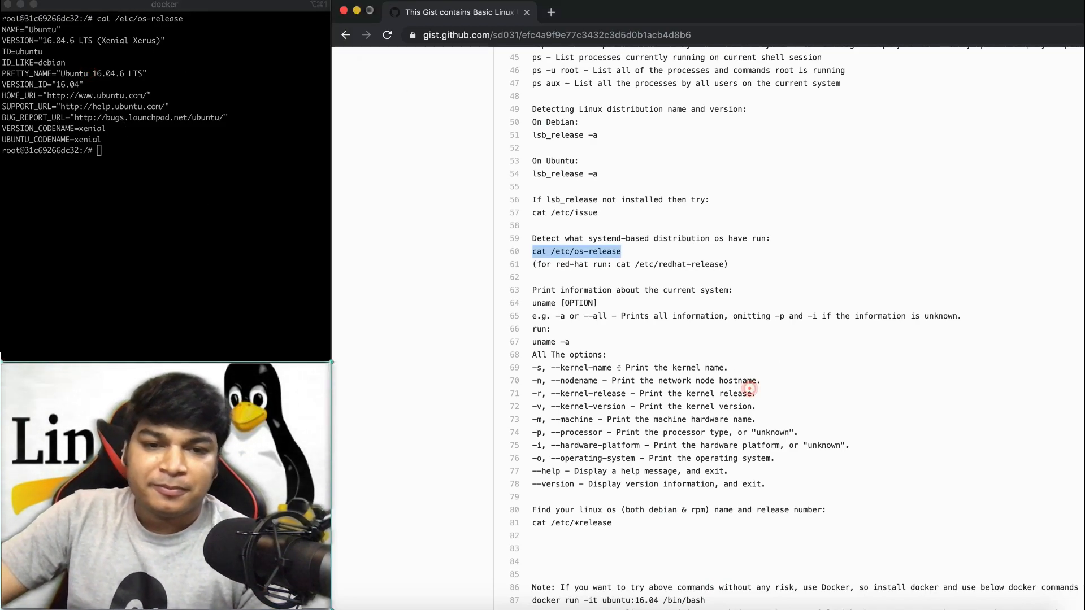
pyautogui.scroll(-3)
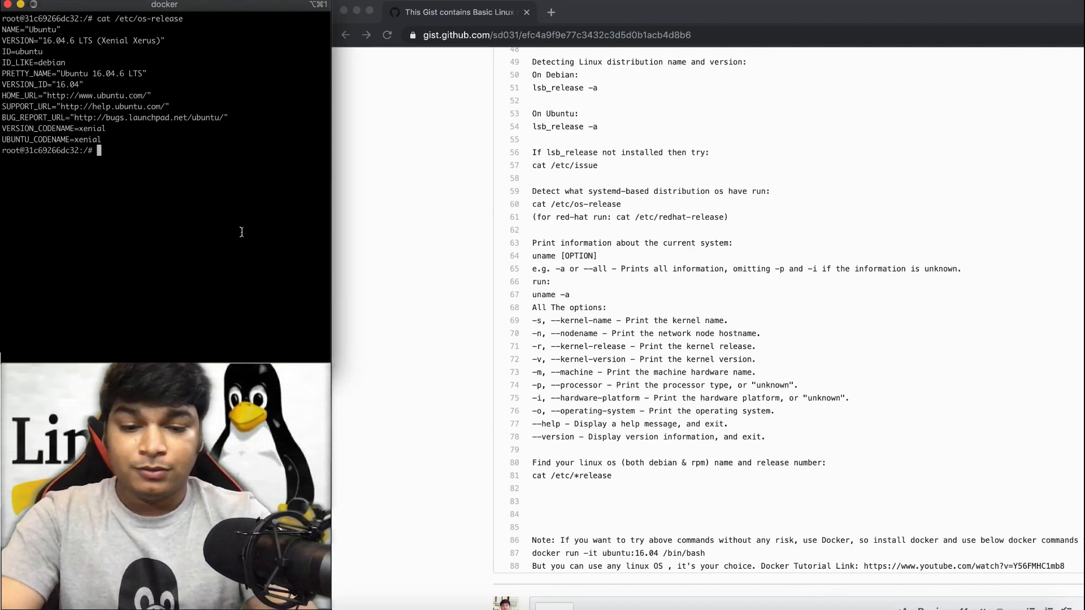
# Step: Print uname and uname -a, showing the Linux 4.9.184-linuxkit x86_64 kernel
pyautogui.write('uname')
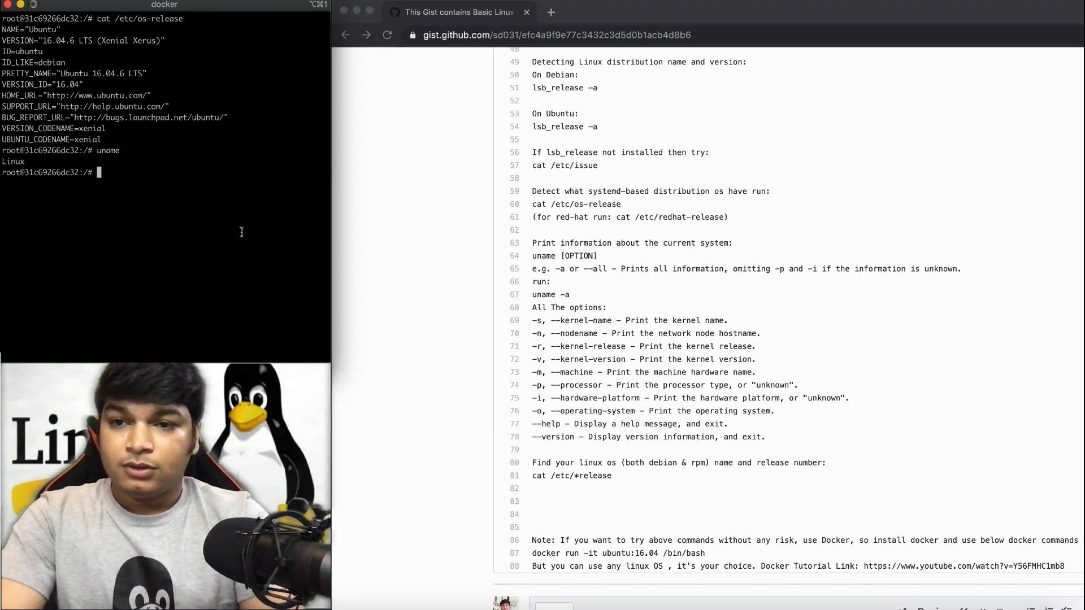
pyautogui.write('uname -a')
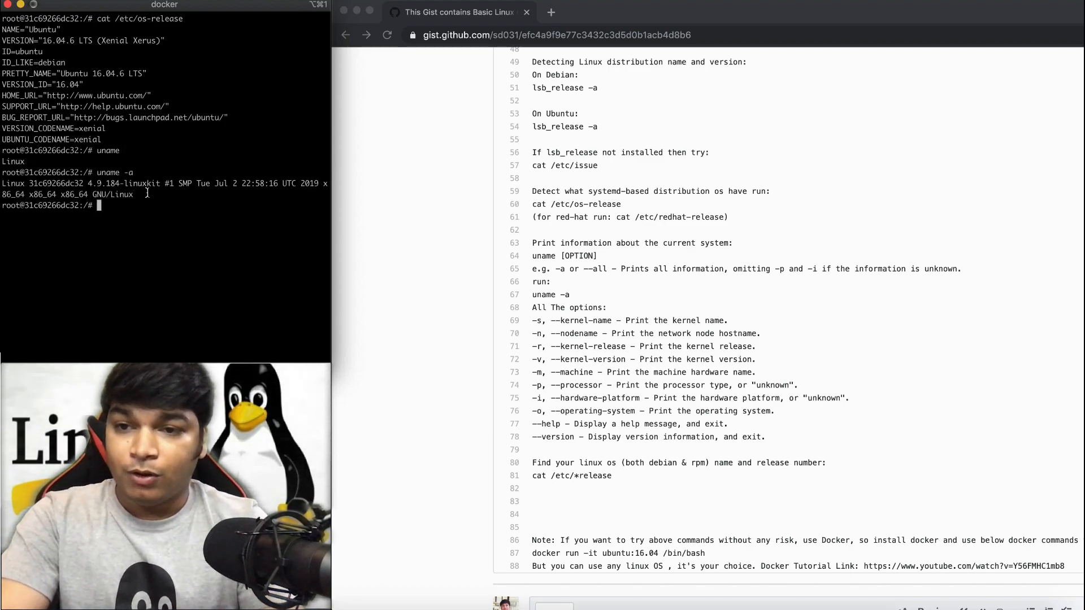
pyautogui.moveTo(3, 189); pyautogui.dragTo(133, 194)
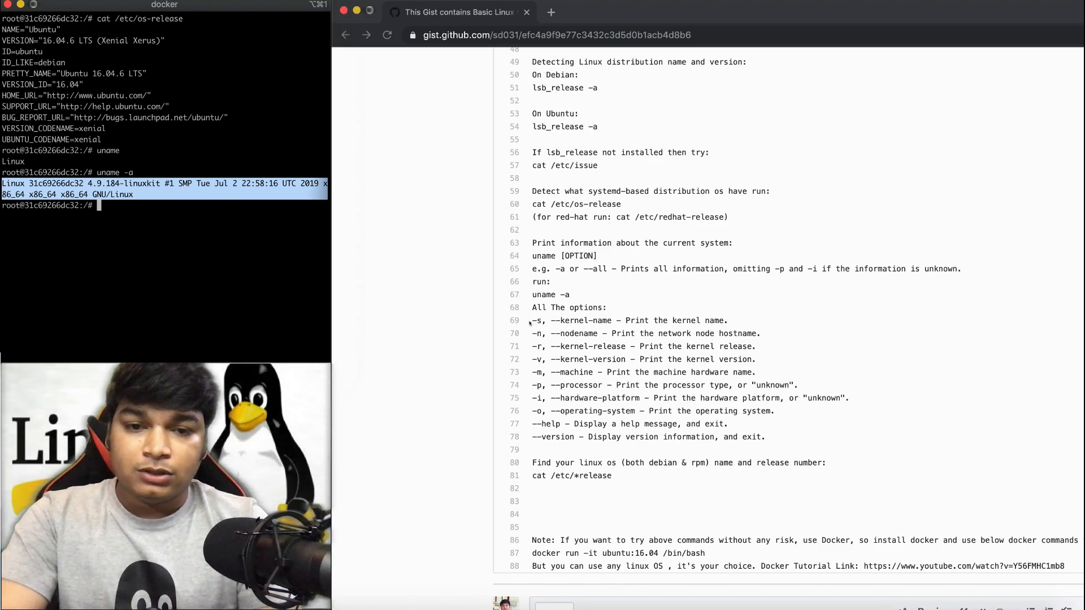
# Step: Highlight the uname option list in the gist and pick the cat /etc/*release command
pyautogui.moveTo(545, 320); pyautogui.dragTo(765, 436)
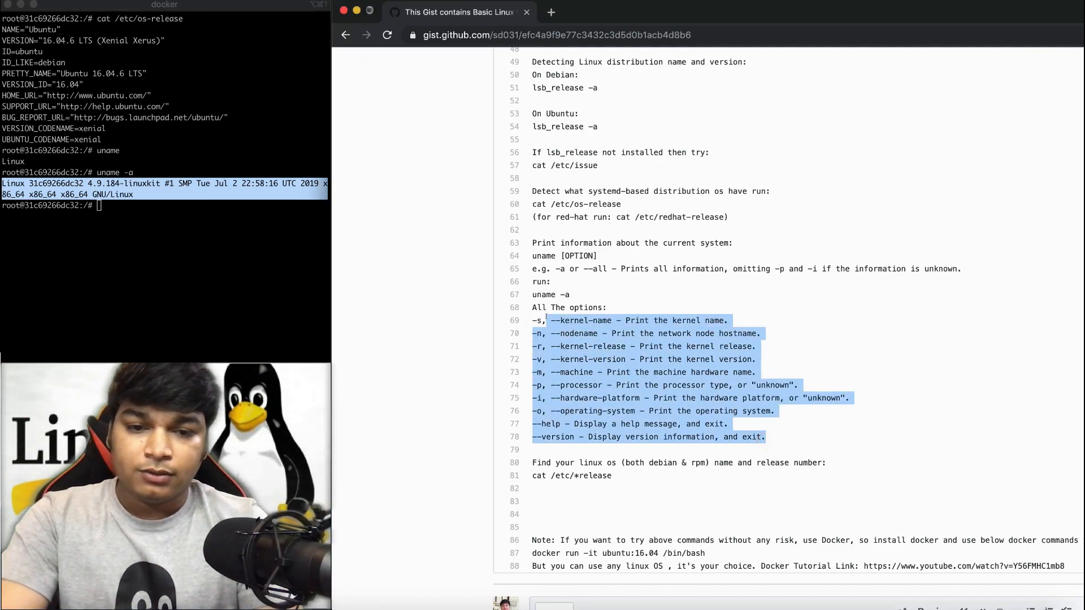
pyautogui.scroll(-3)
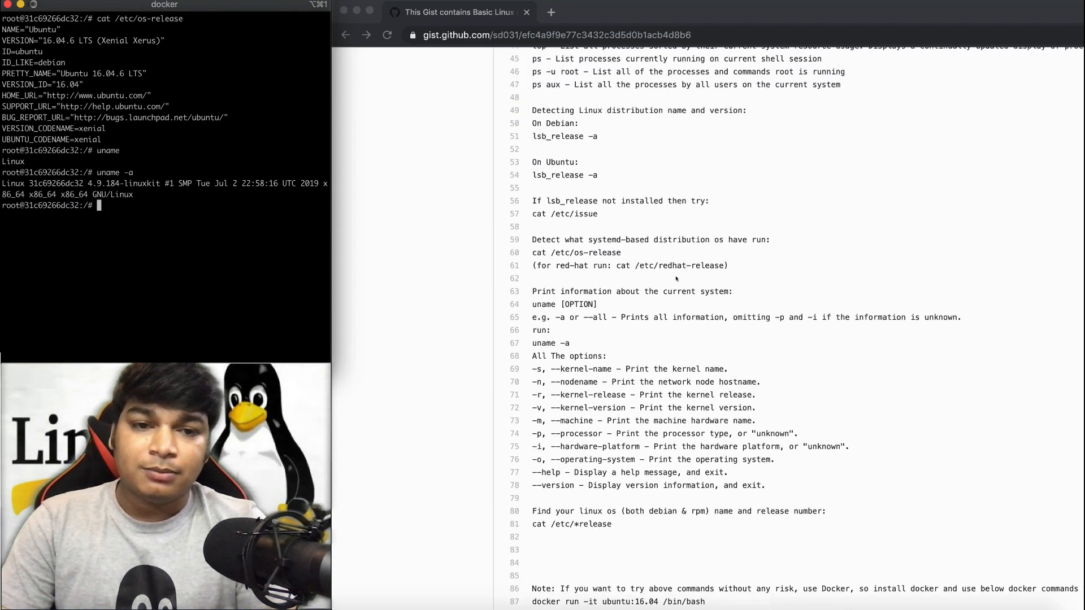
pyautogui.scroll(-3)
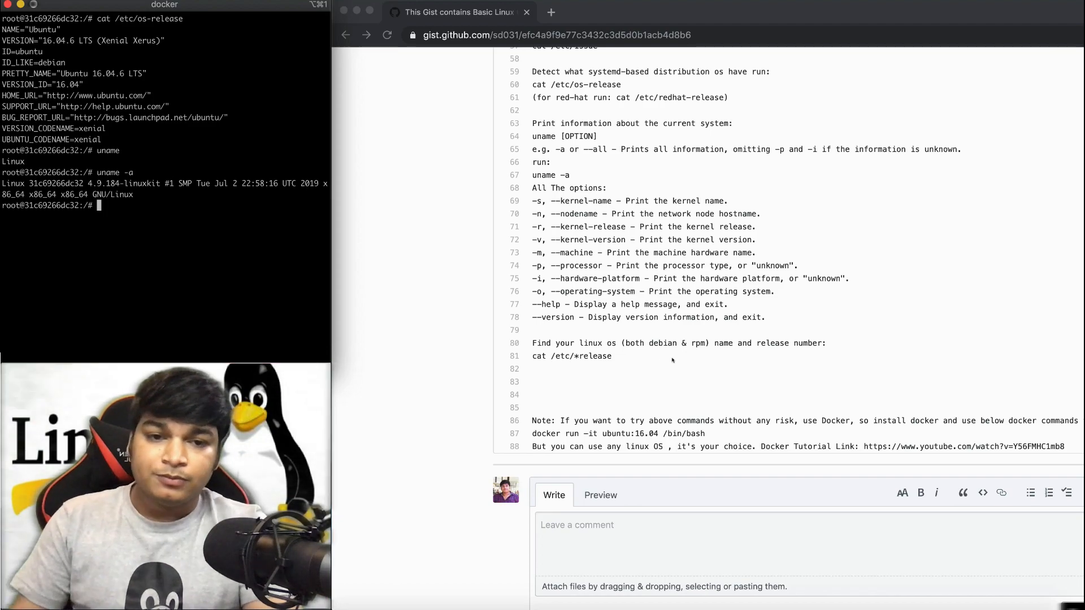
pyautogui.doubleClick(572, 356)
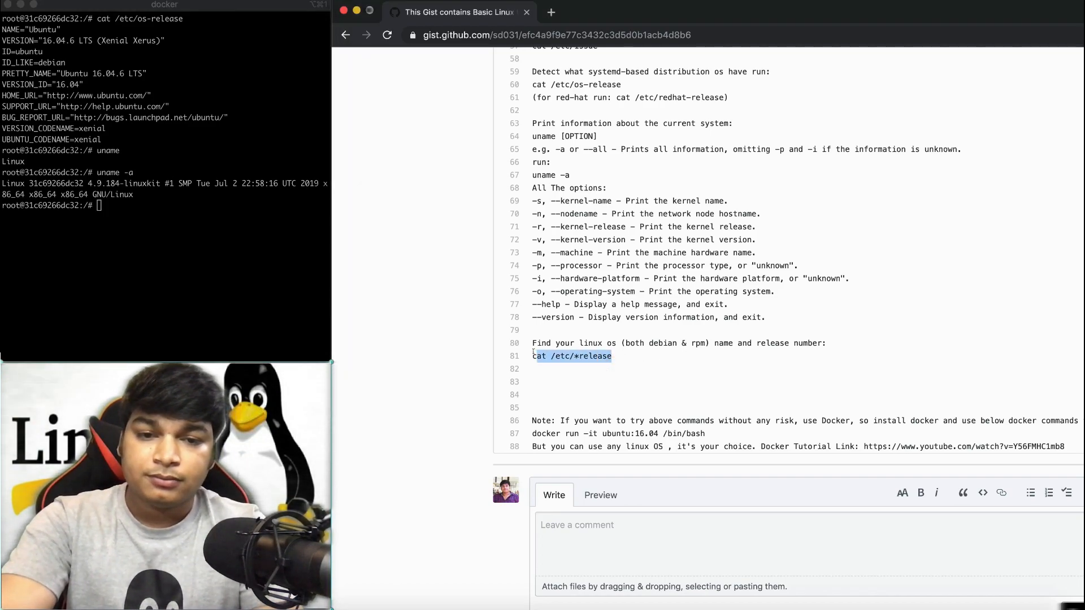
# Step: Print all release files showing DISTRIB_RELEASE=16.04 and highlight the BUG_REPORT_URL entry
pyautogui.write('cat /etc/*release')
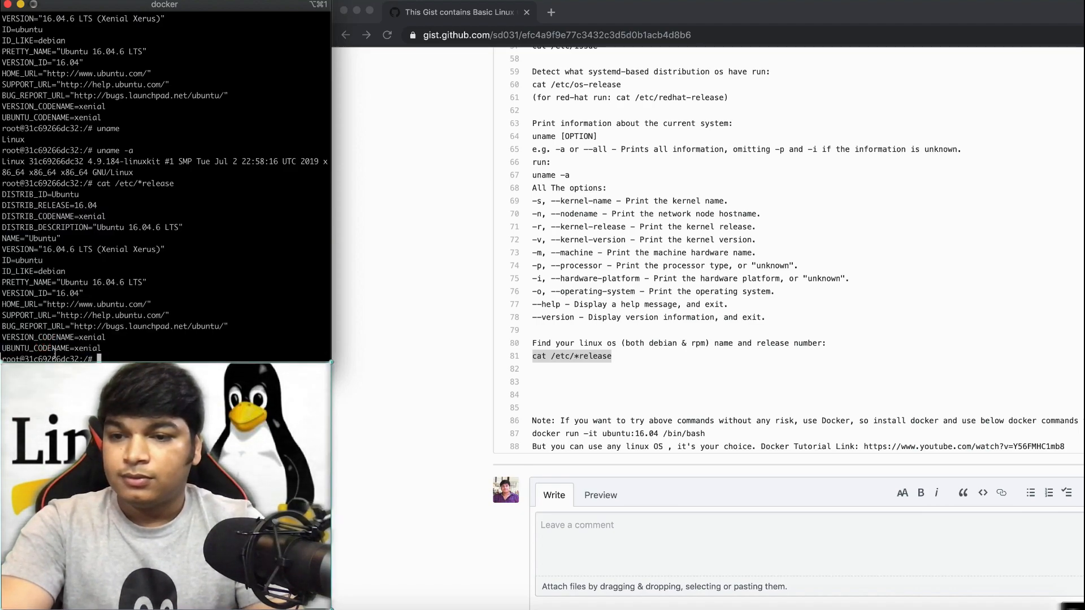
pyautogui.doubleClick(34, 325)
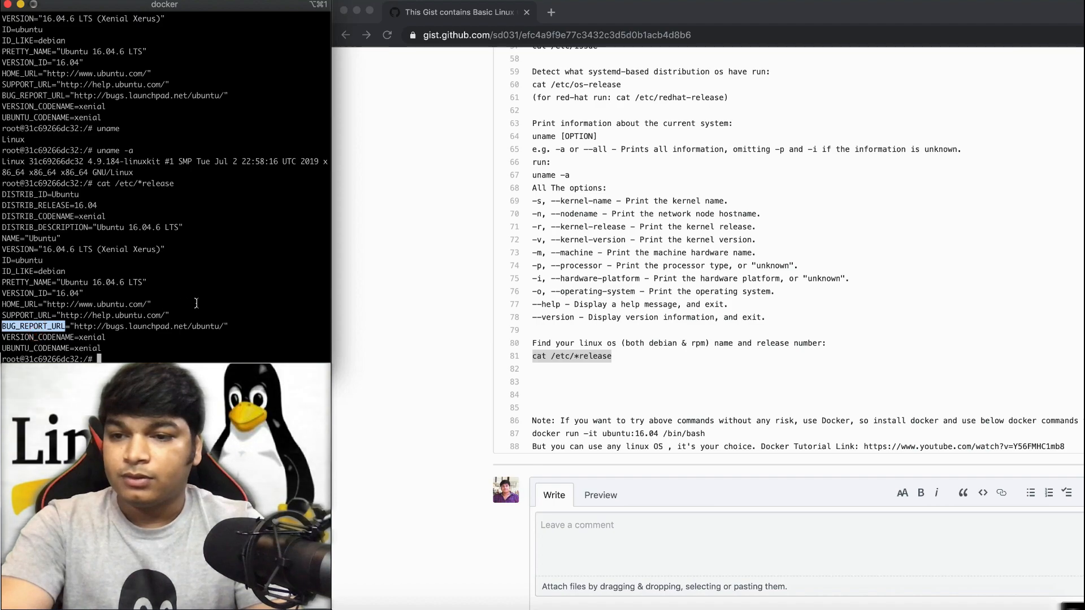